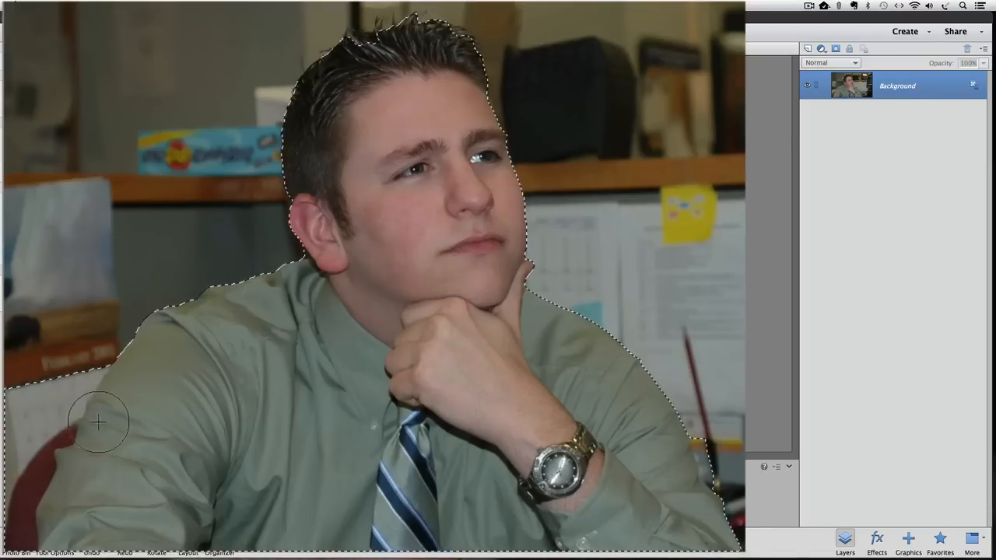
pyautogui.moveTo(58, 373)
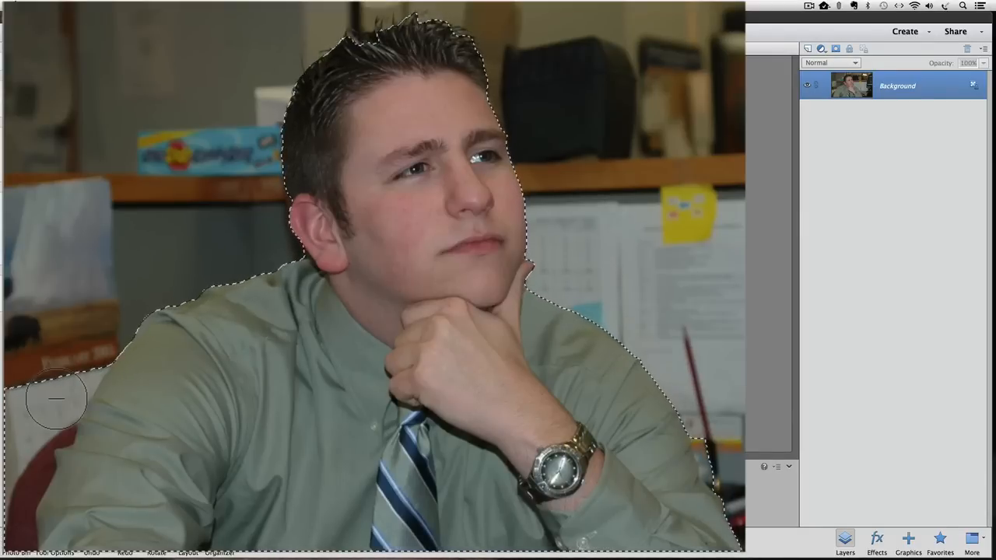
pyautogui.moveTo(56, 378)
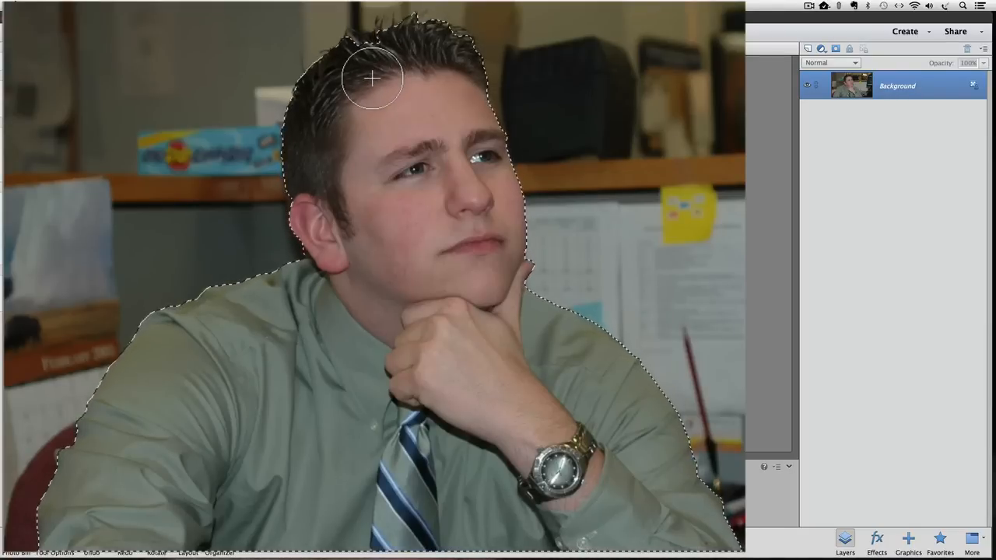
pyautogui.moveTo(367, 65)
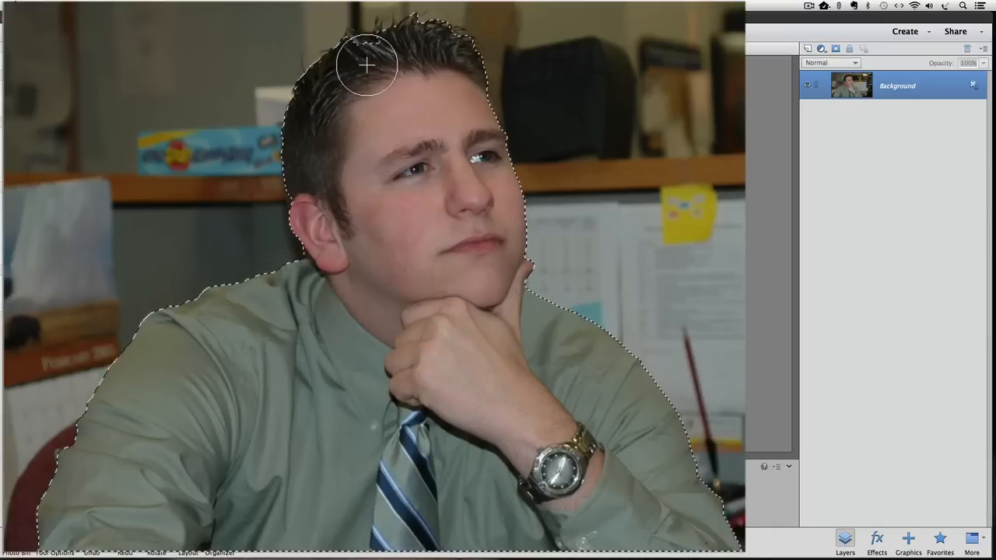
pyautogui.moveTo(389, 160)
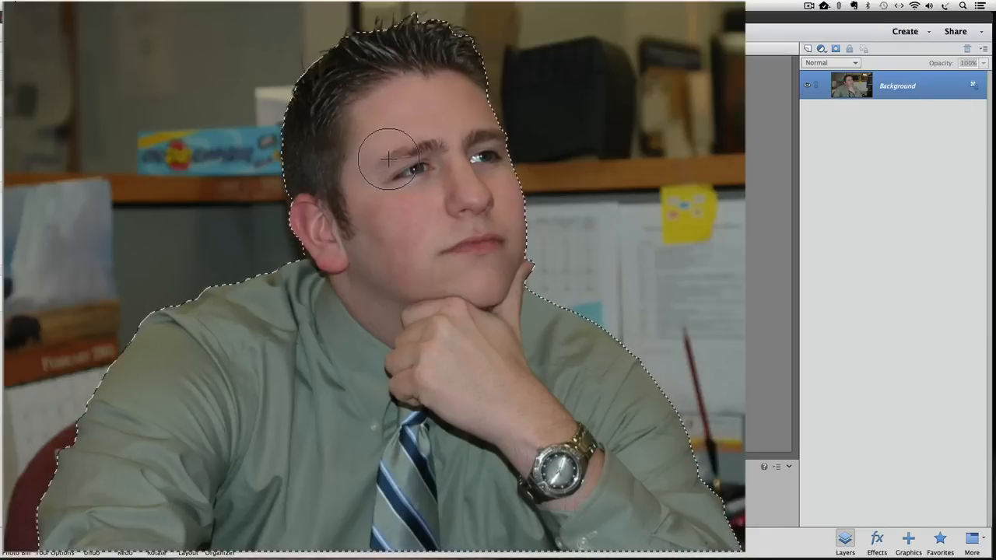
pyautogui.moveTo(347, 200)
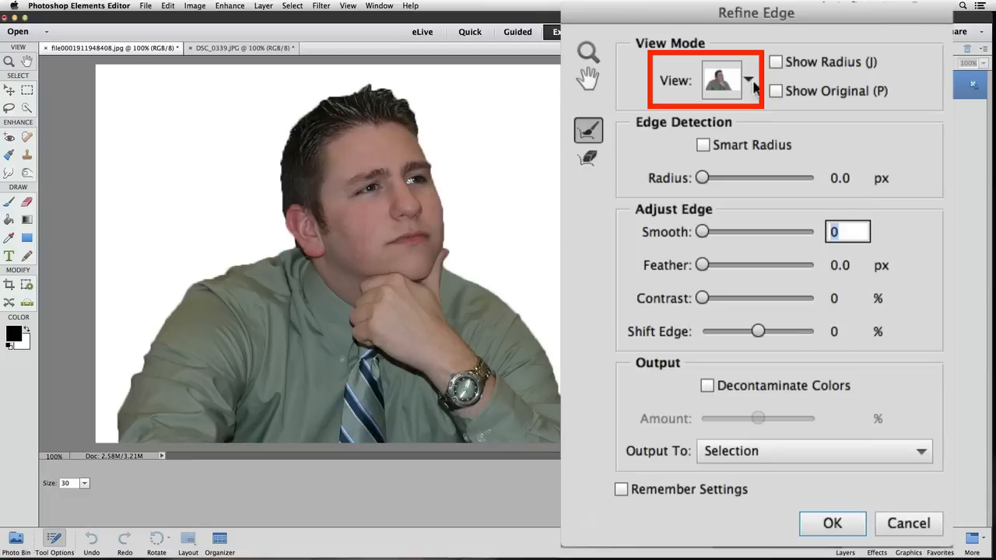
# Switch the Refine Edge preview mode to On Black for the selected man
pyautogui.click(728, 80)
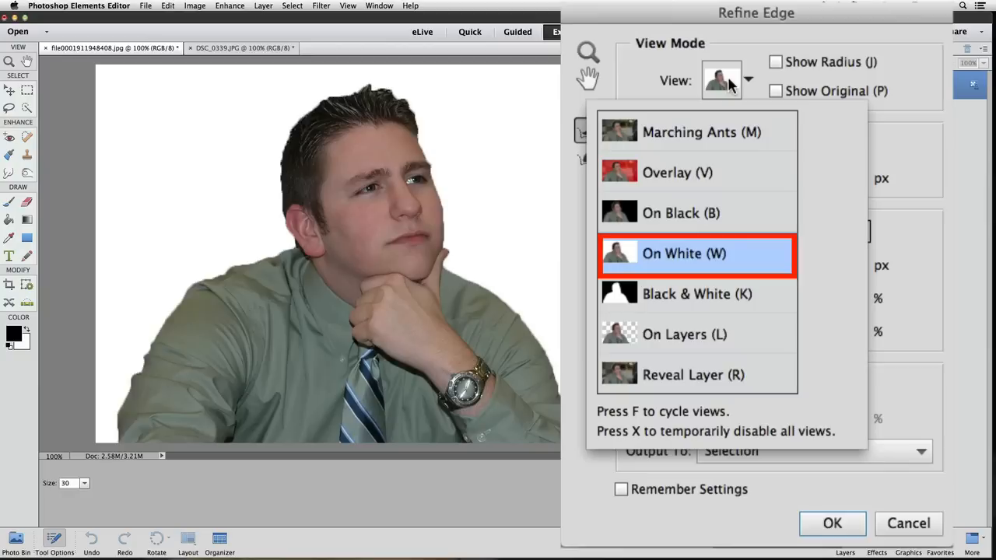
pyautogui.moveTo(696, 253)
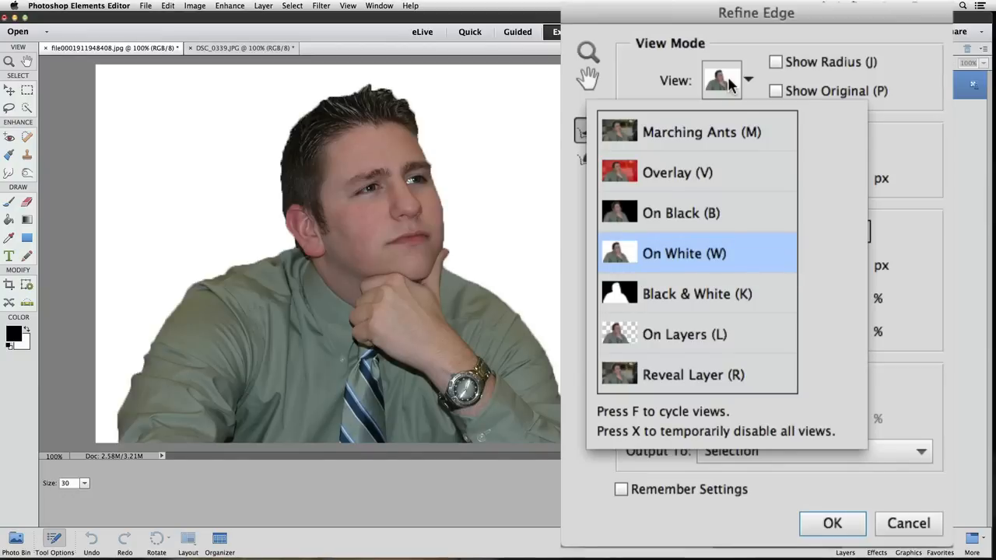
pyautogui.moveTo(683, 223)
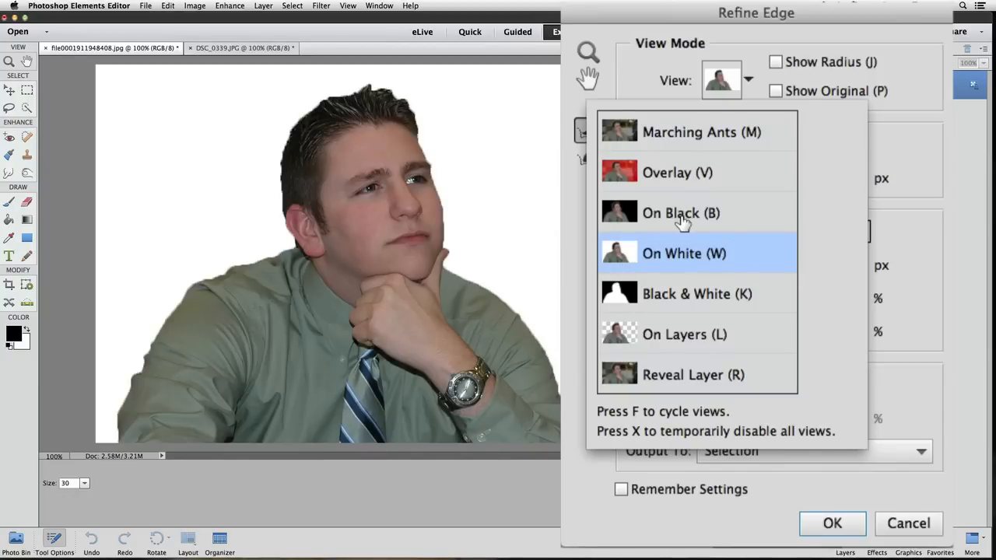
pyautogui.click(681, 212)
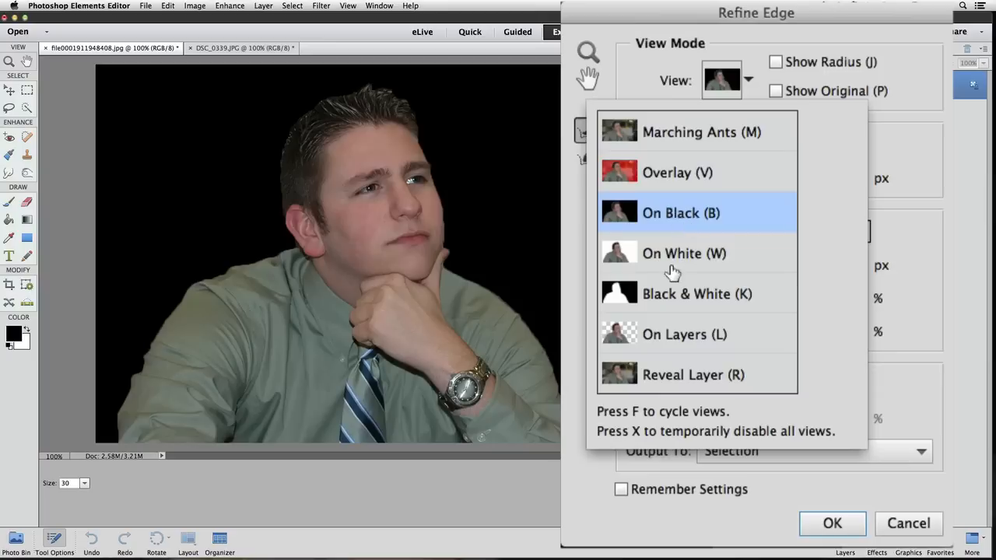
# Preview the cut-out On White and set the edge detection Radius to 4.8 px
pyautogui.click(685, 253)
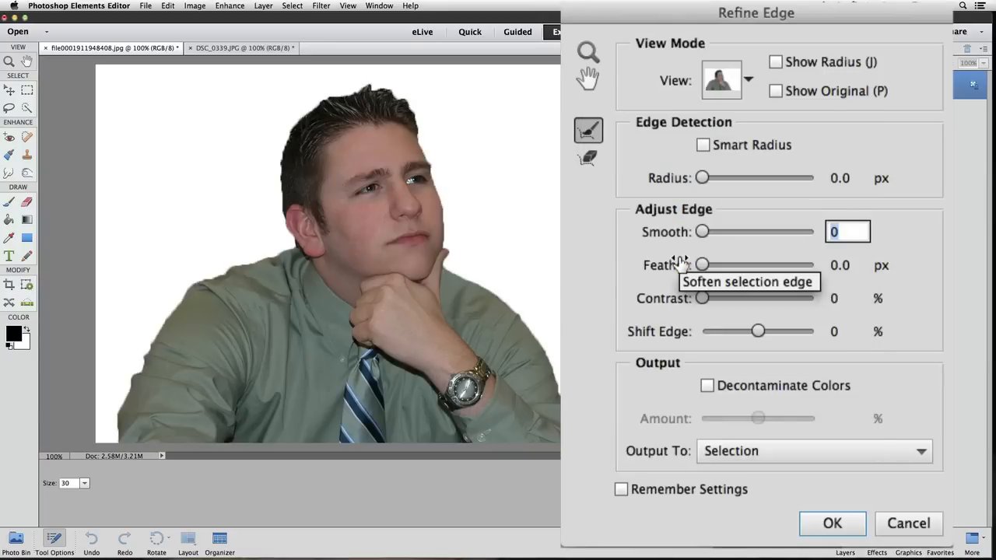
pyautogui.moveTo(681, 265)
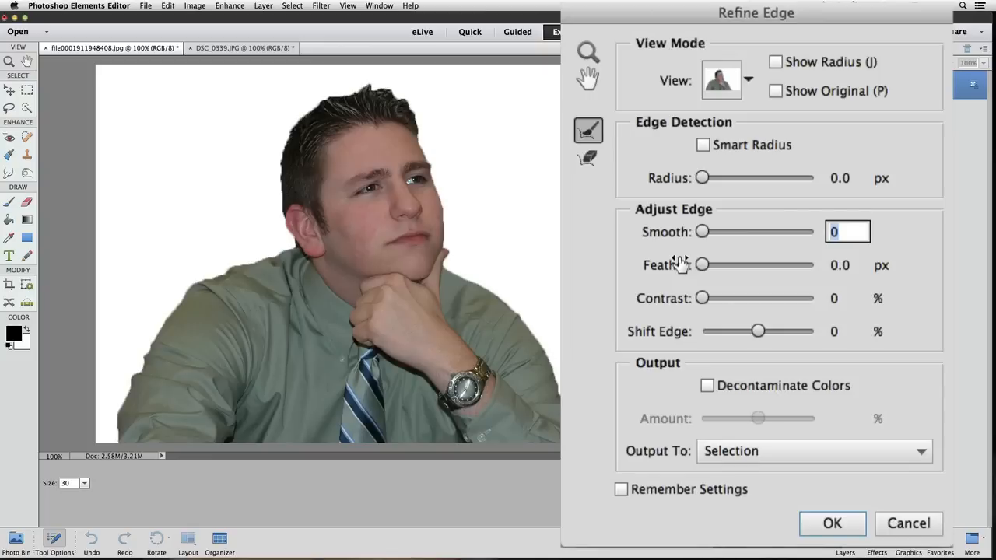
pyautogui.moveTo(703, 179)
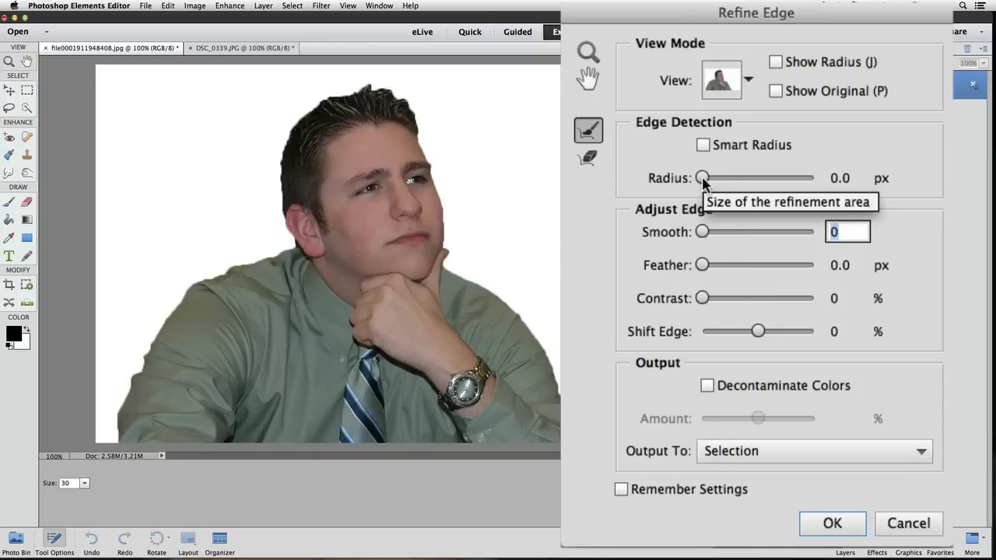
pyautogui.moveTo(702, 178); pyautogui.dragTo(729, 178)
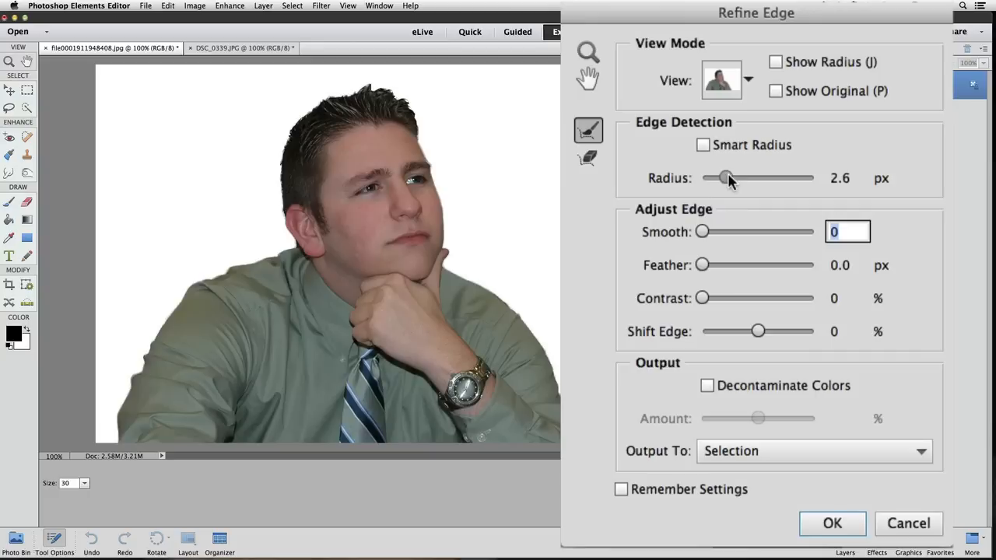
pyautogui.moveTo(728, 177); pyautogui.dragTo(756, 178)
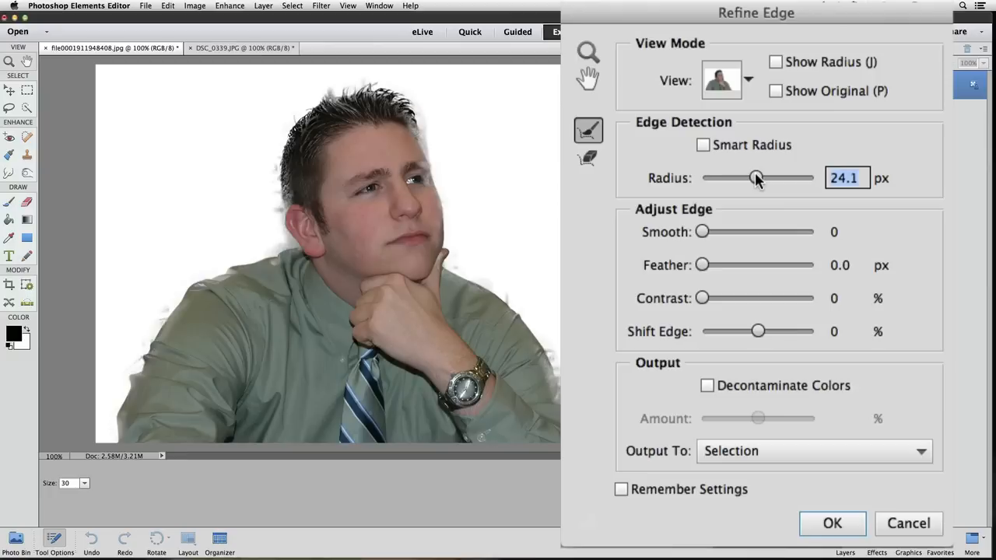
pyautogui.moveTo(755, 178); pyautogui.dragTo(738, 177)
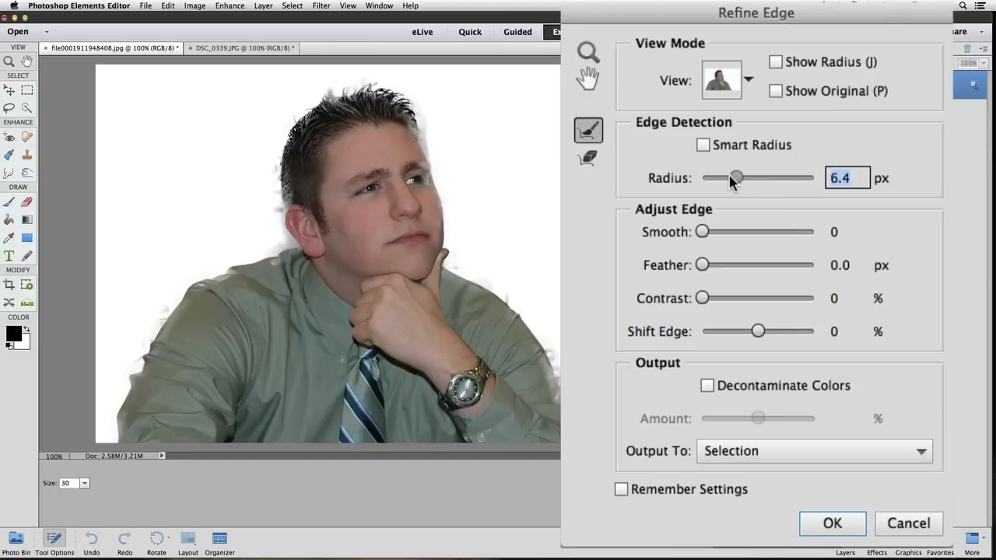
pyautogui.moveTo(738, 178); pyautogui.dragTo(727, 177)
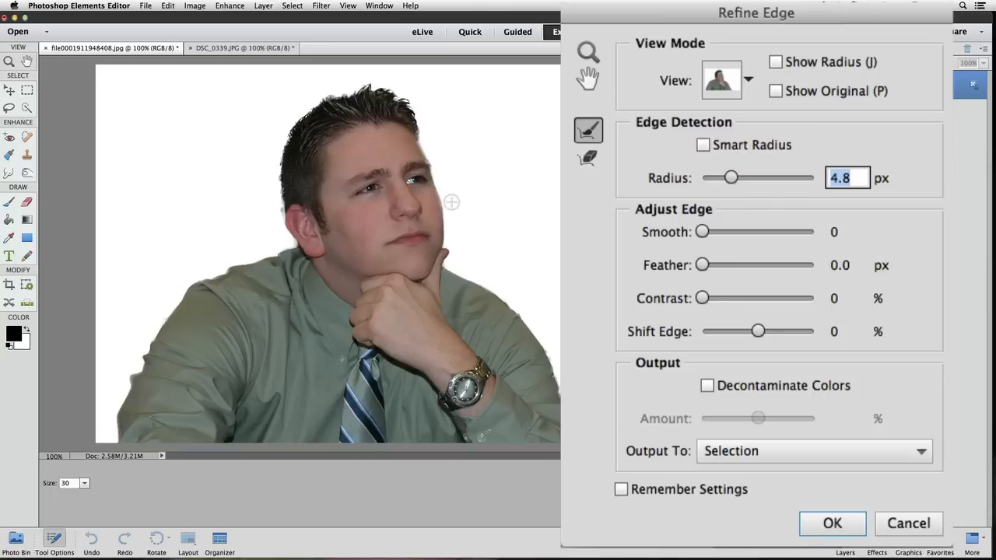
pyautogui.moveTo(703, 155)
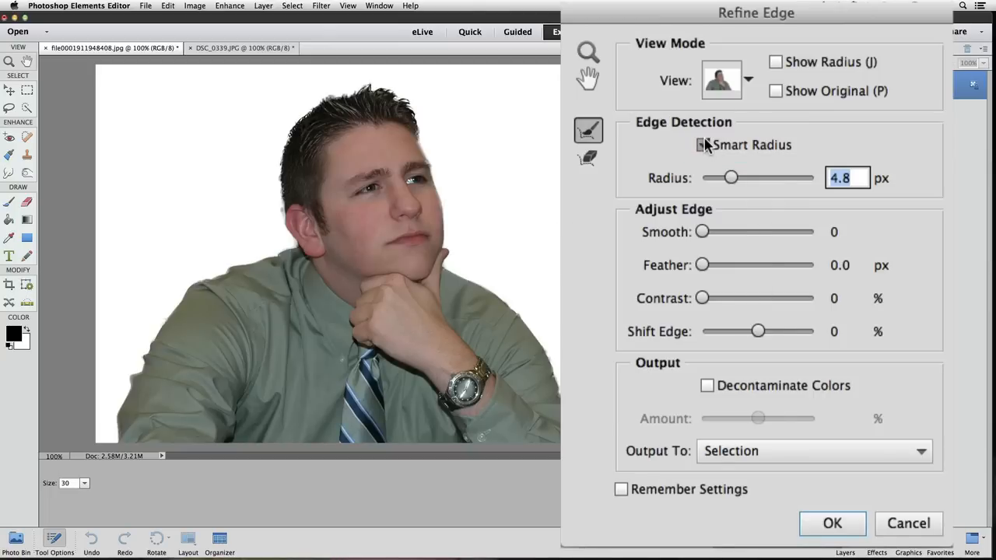
pyautogui.click(704, 144)
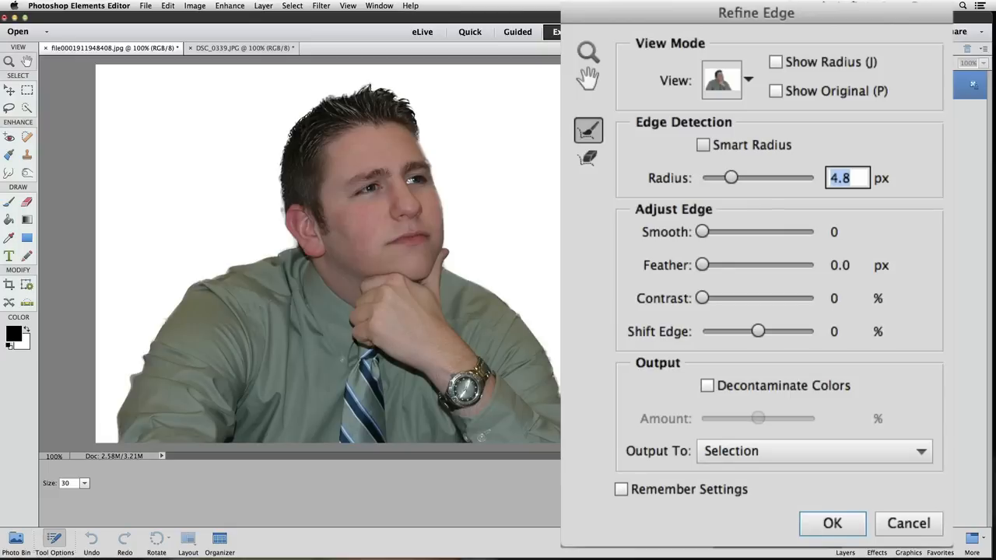
# Cycle Refine Edge preview modes between the full original photo and the On White cut-out
pyautogui.click(728, 80)
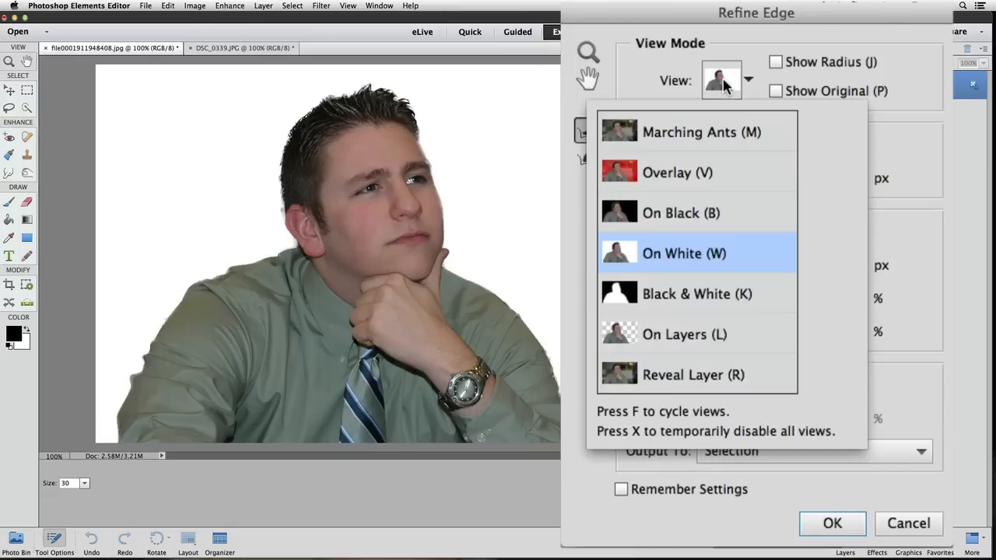
pyautogui.moveTo(805, 172)
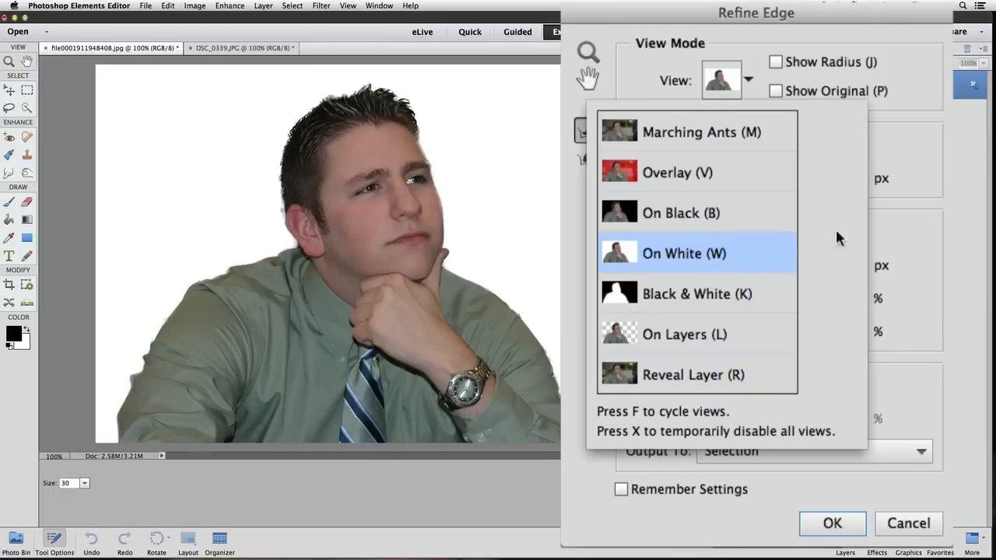
pyautogui.moveTo(717, 379)
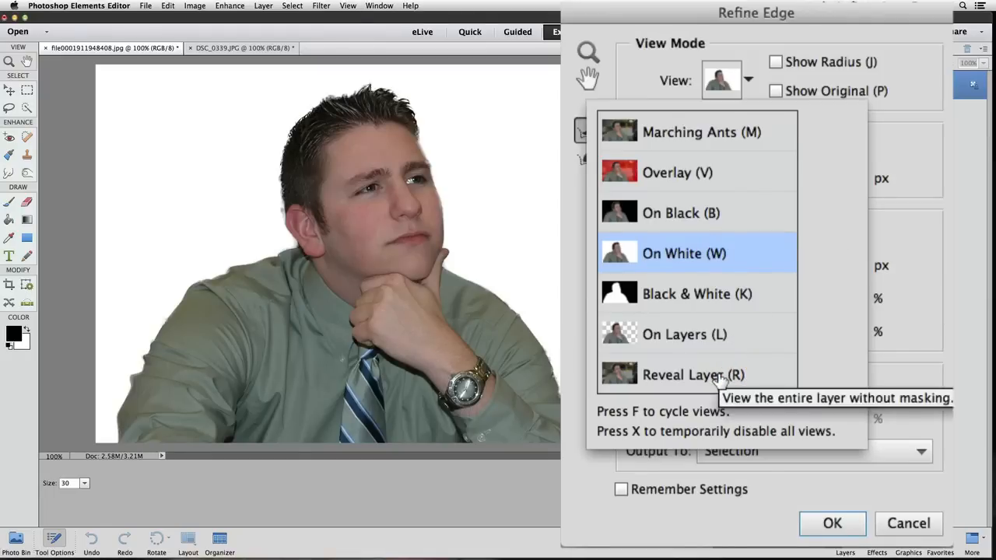
pyautogui.click(692, 374)
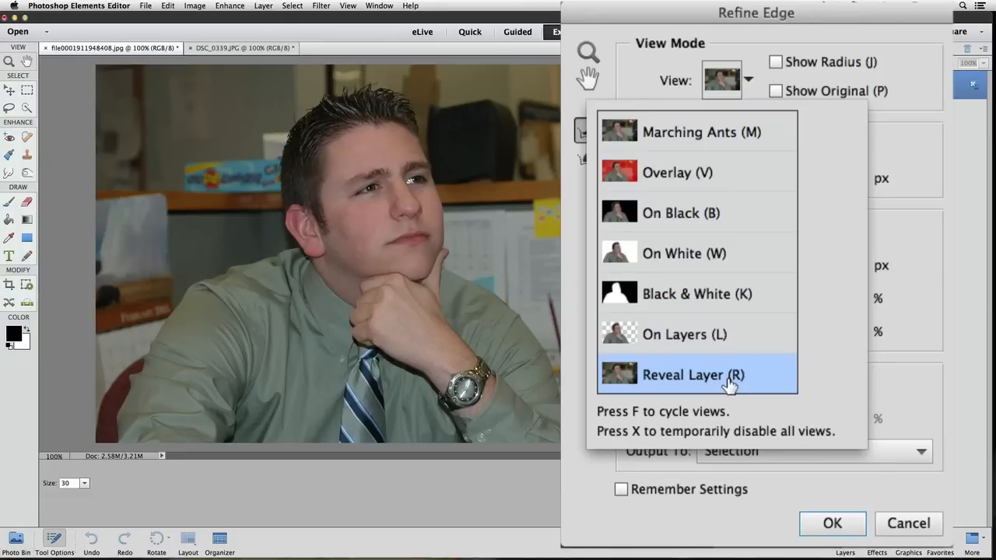
pyautogui.moveTo(452, 77)
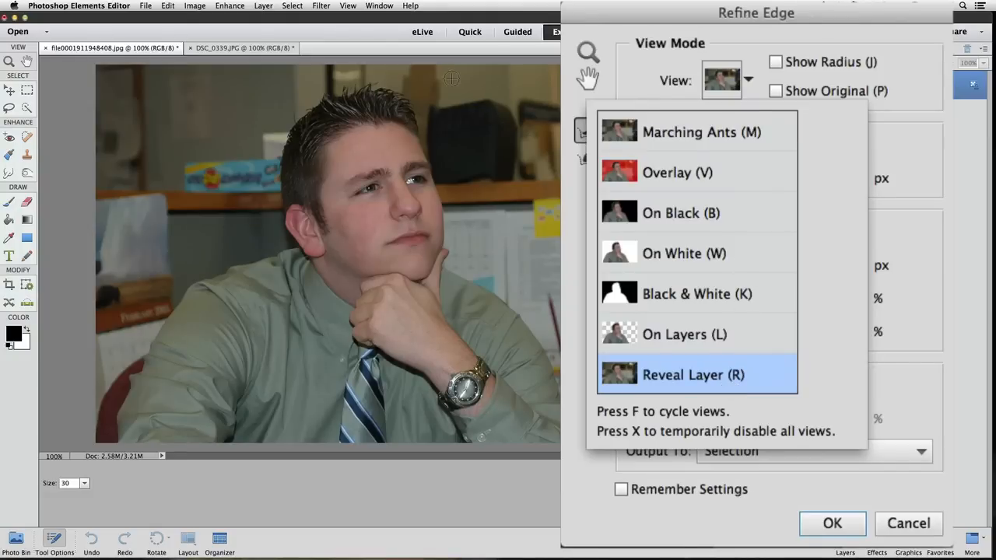
pyautogui.moveTo(387, 88)
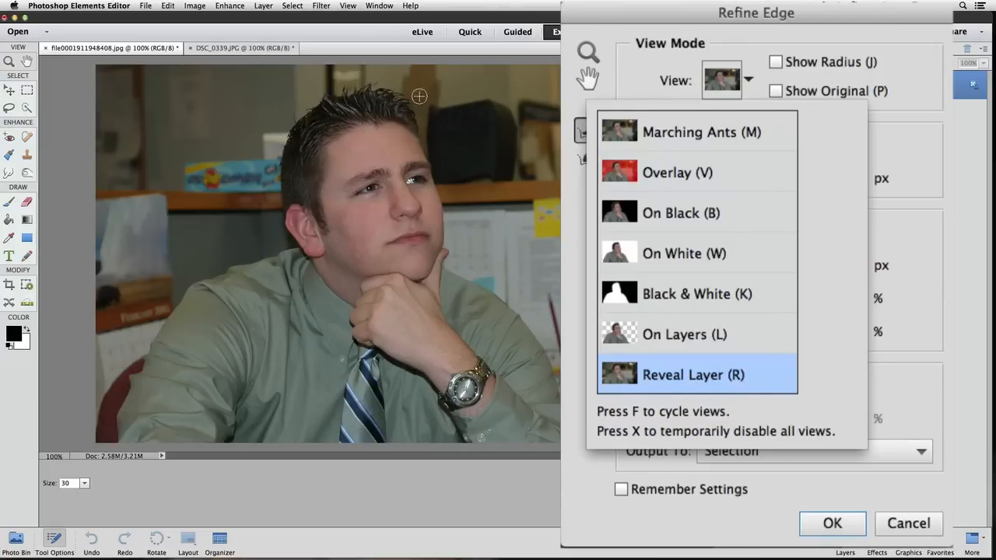
pyautogui.moveTo(426, 103)
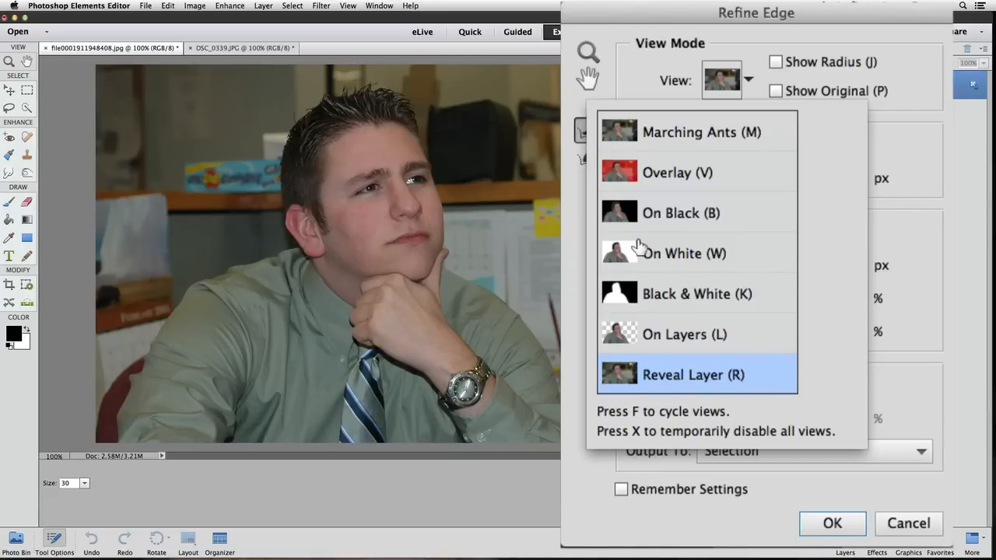
pyautogui.click(683, 253)
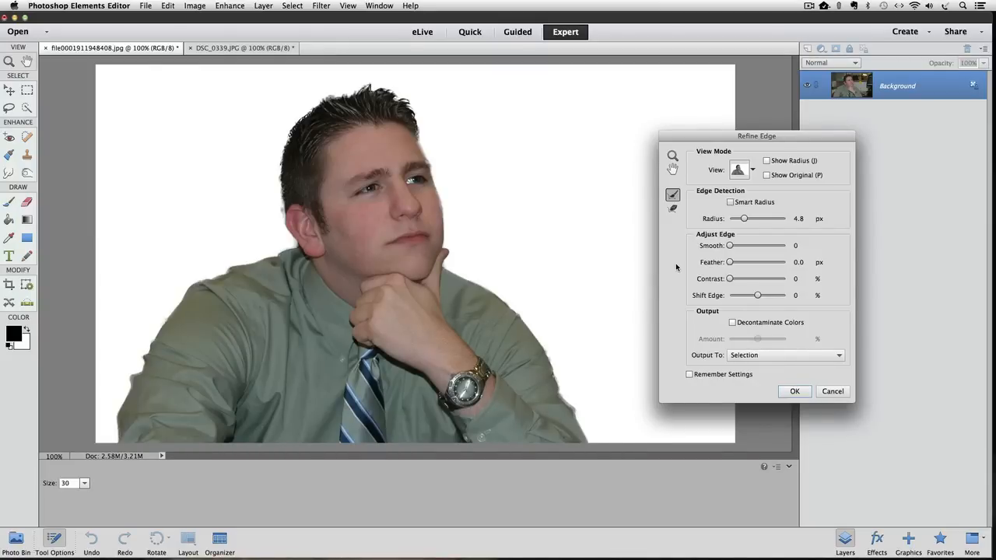
pyautogui.click(740, 170)
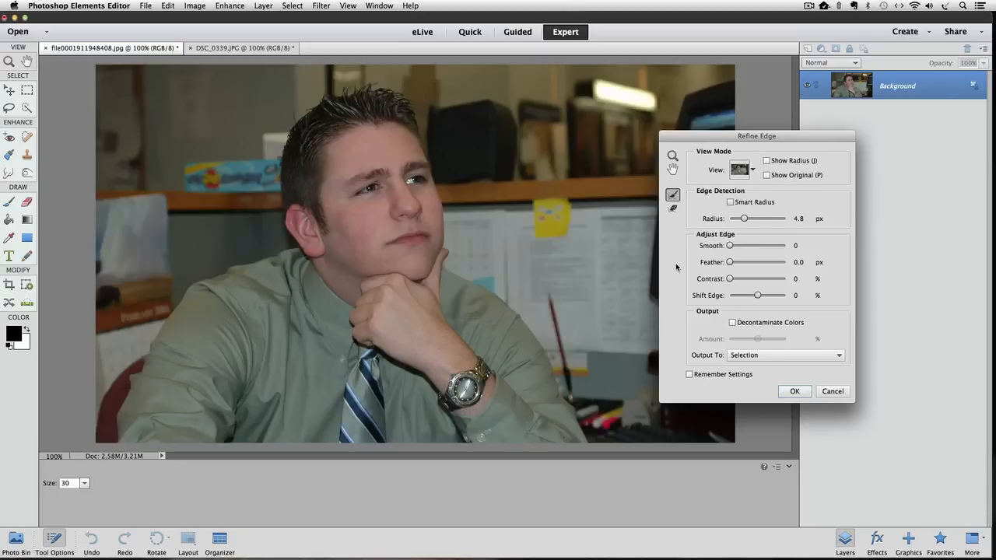
pyautogui.click(751, 170)
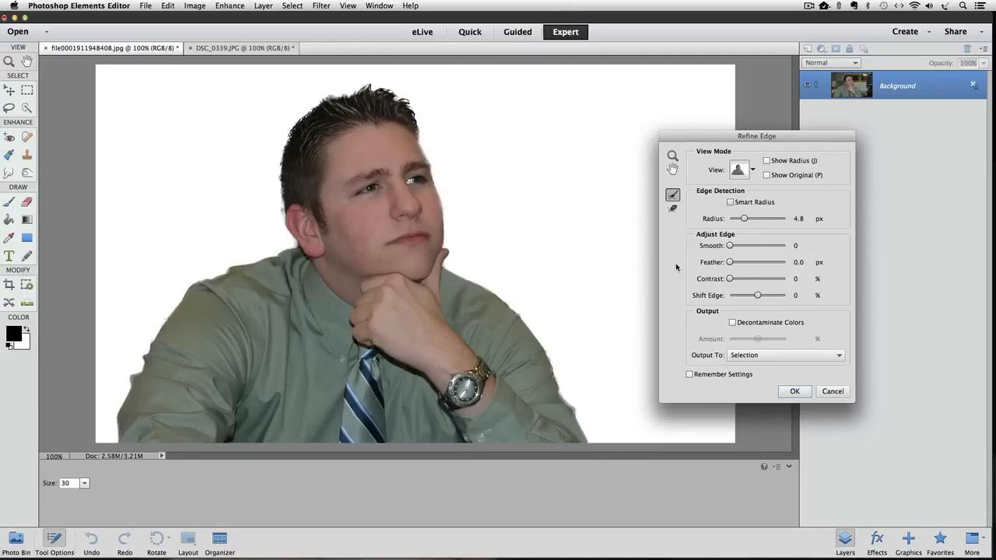
pyautogui.click(751, 170)
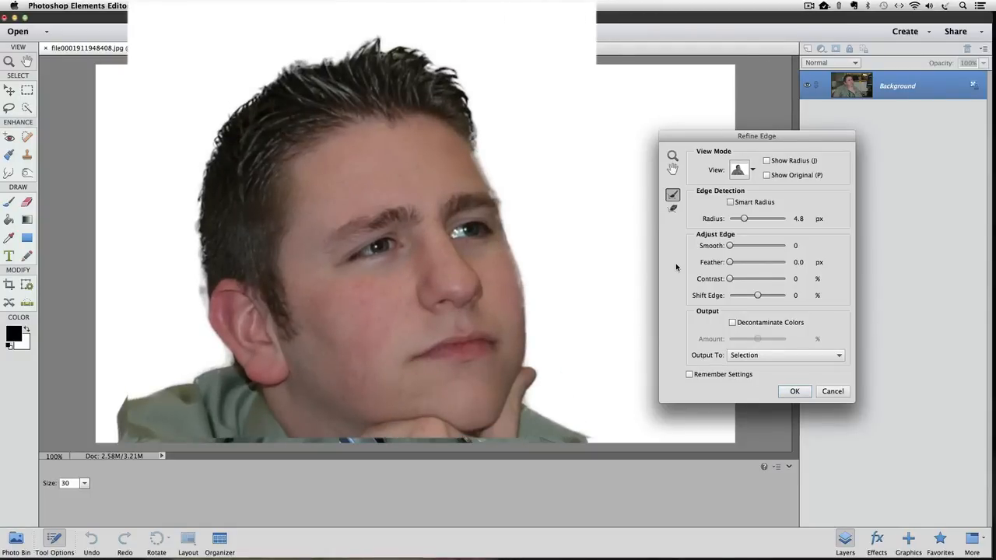
pyautogui.click(741, 170)
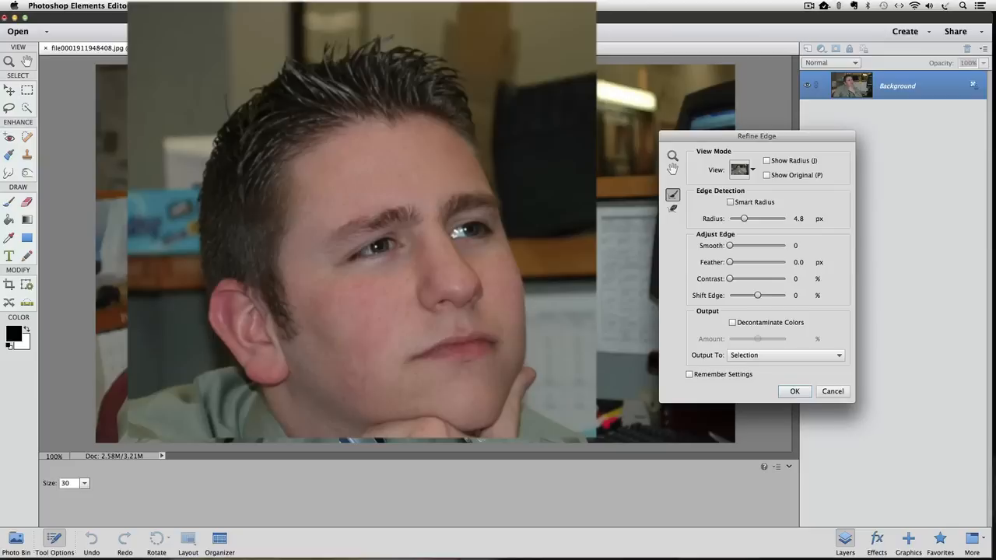
pyautogui.moveTo(442, 59)
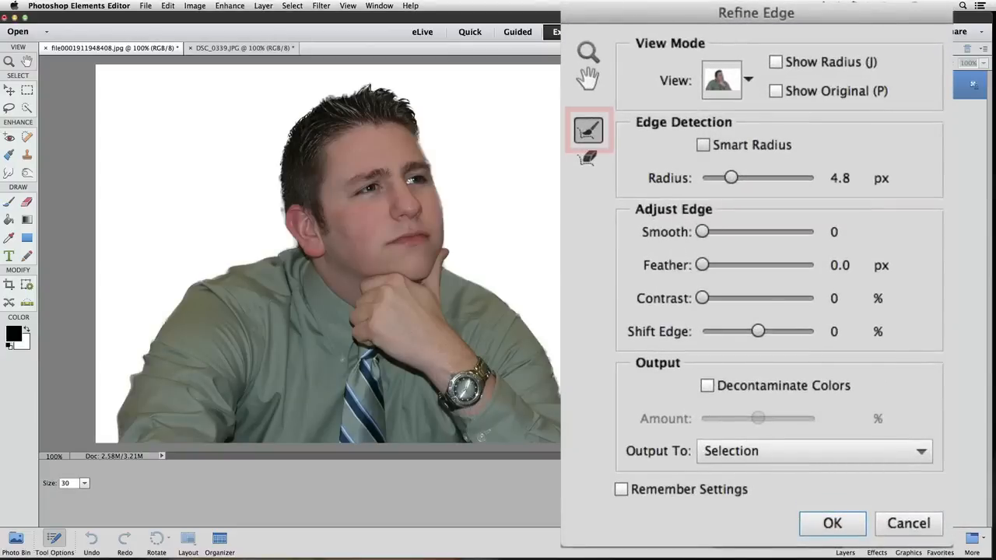
# Toggle between the original photo and the white-backed cut-out, ending on the original
pyautogui.click(589, 131)
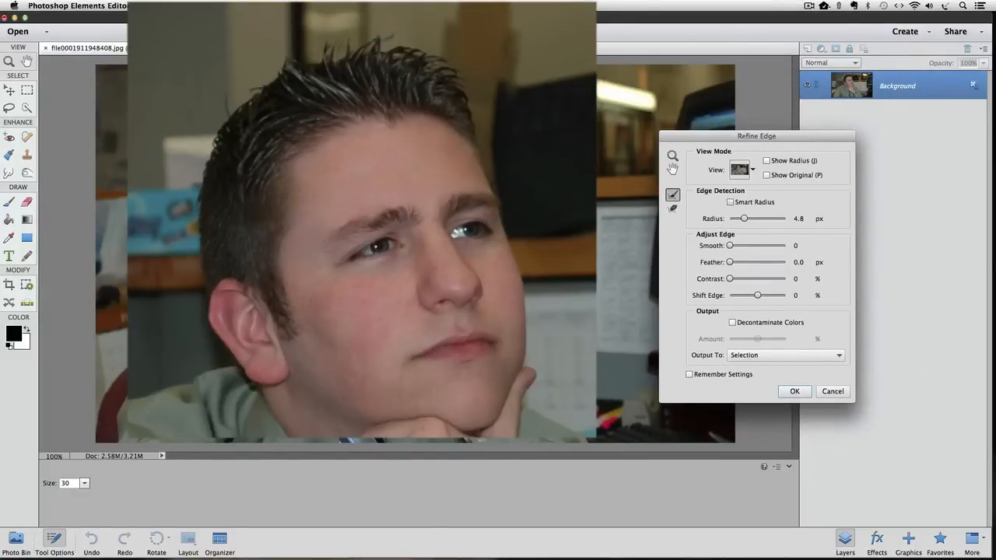
pyautogui.click(752, 169)
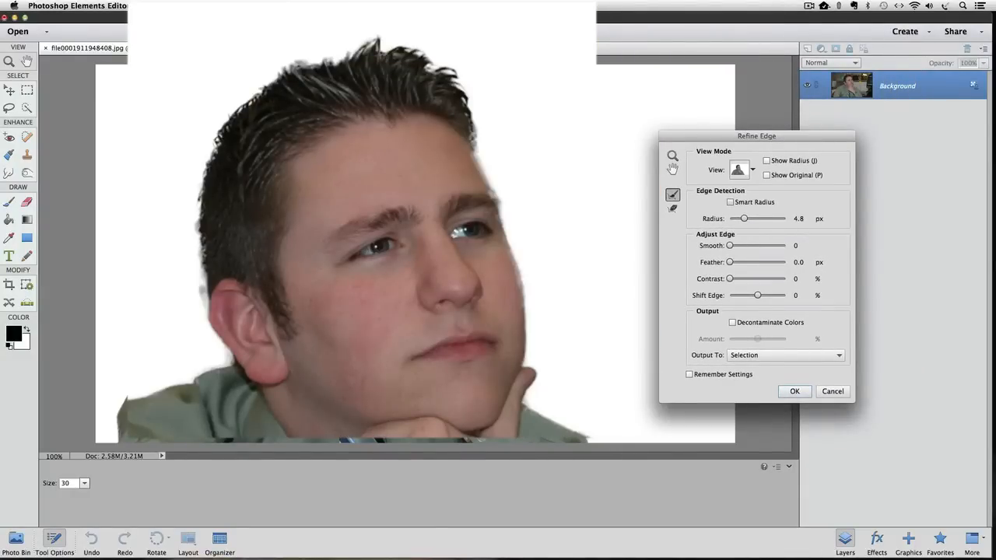
pyautogui.moveTo(677, 267)
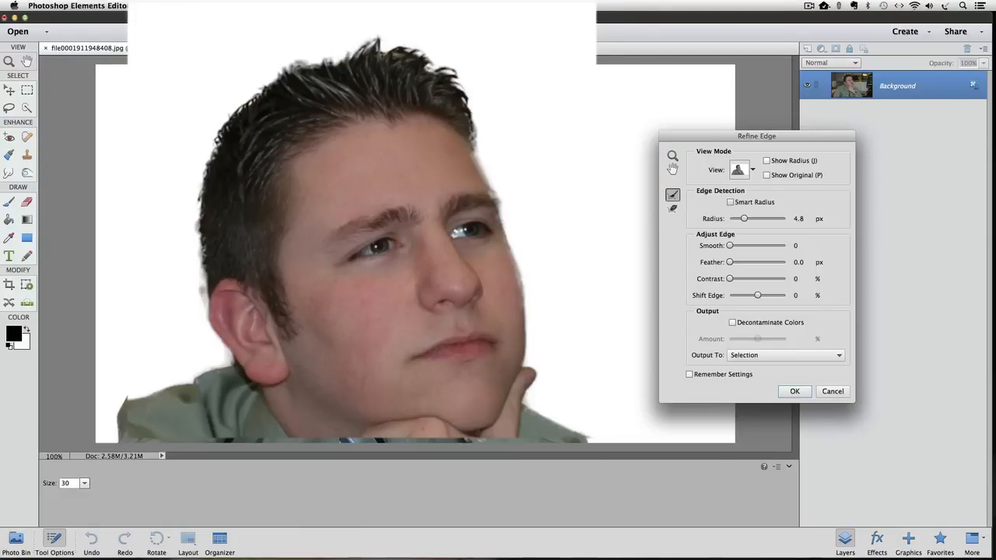
pyautogui.click(740, 170)
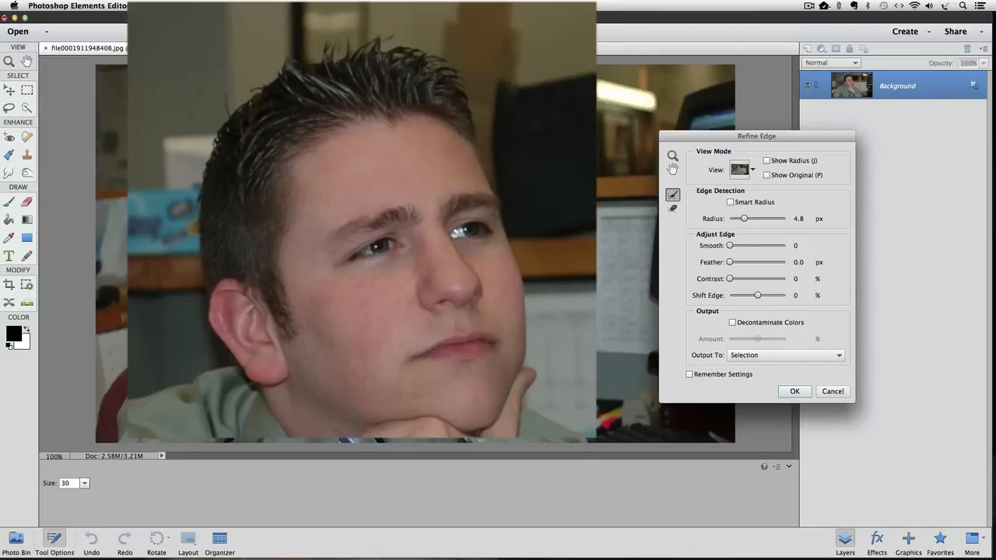
# Refine the hairline edge to take in the spiky strands, comparing against the original photo
pyautogui.click(751, 170)
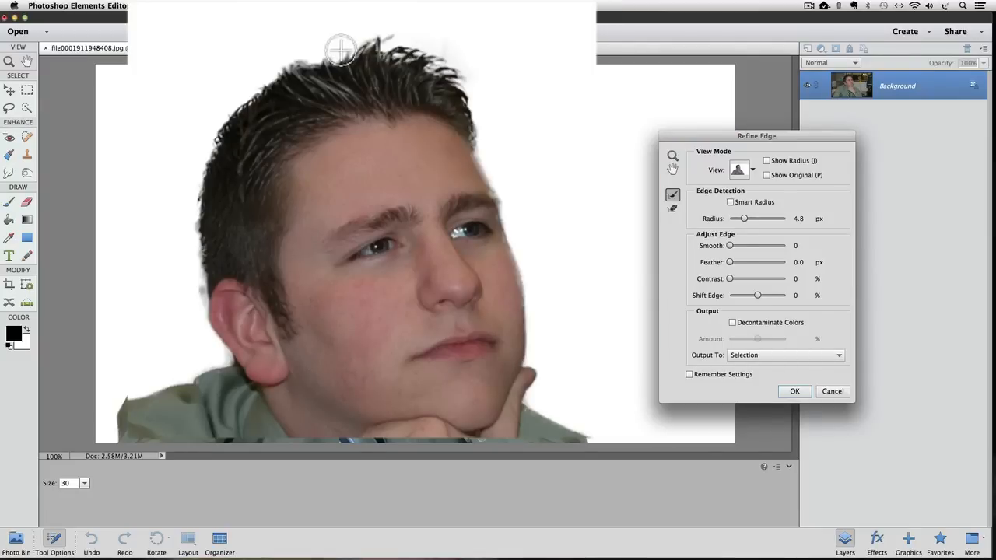
pyautogui.moveTo(327, 66)
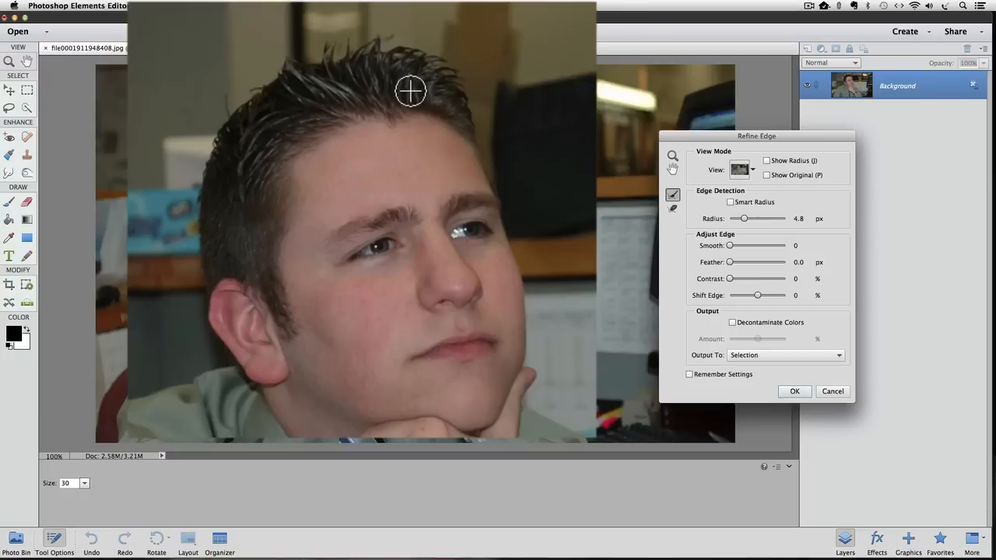
pyautogui.moveTo(288, 70)
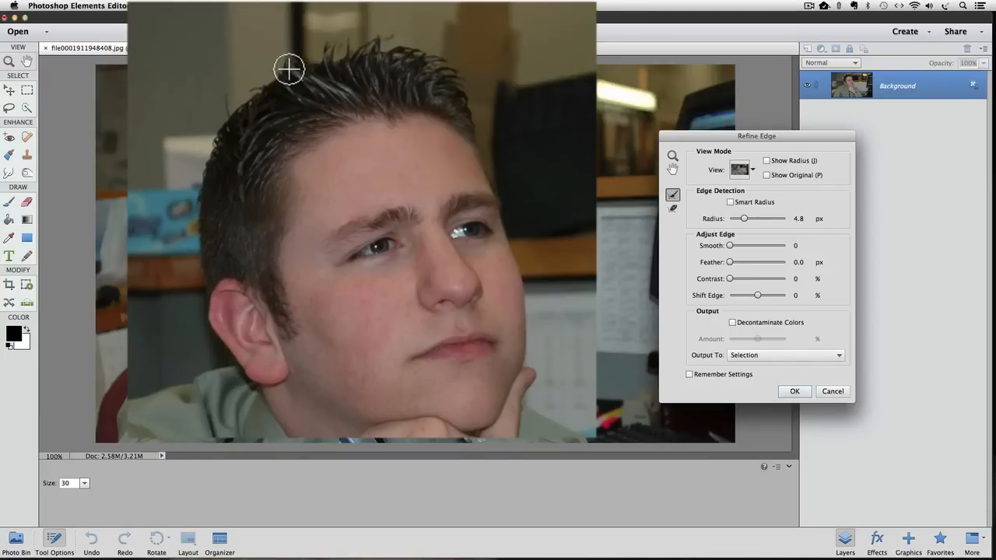
pyautogui.click(740, 169)
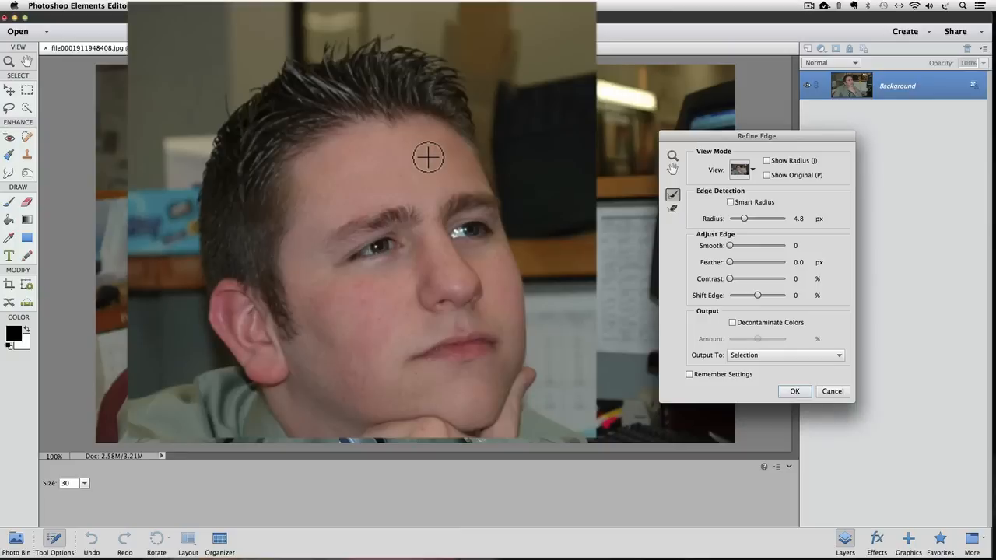
pyautogui.moveTo(307, 12)
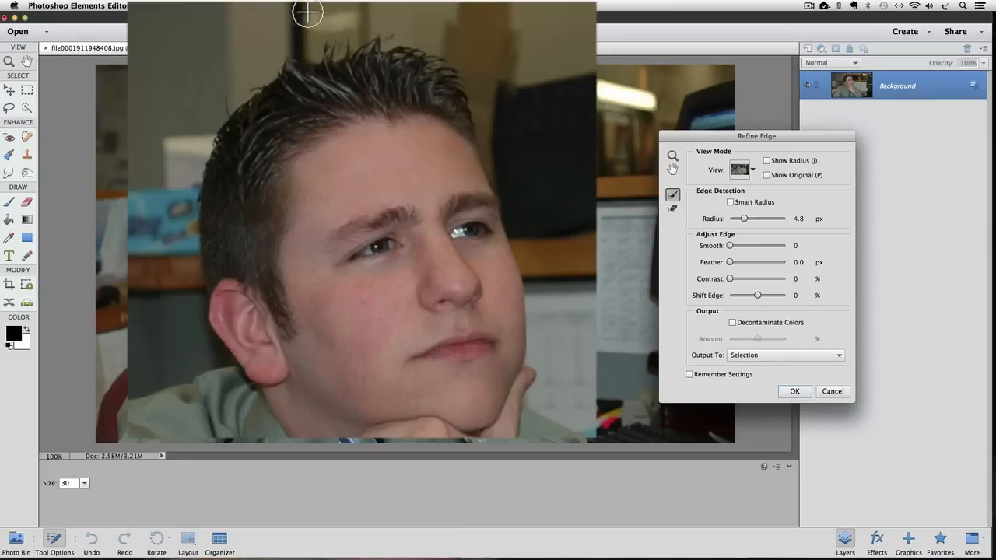
pyautogui.moveTo(317, 54)
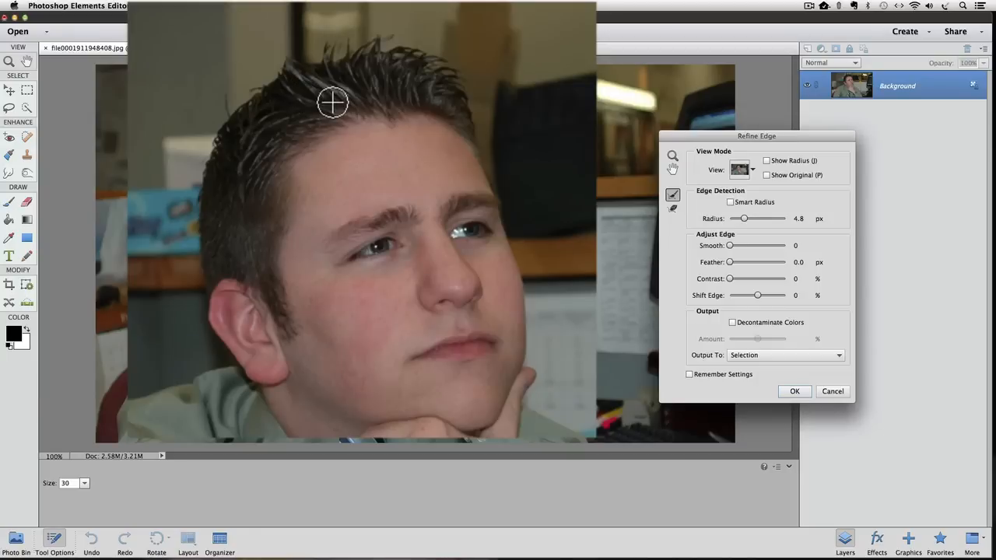
pyautogui.moveTo(311, 89)
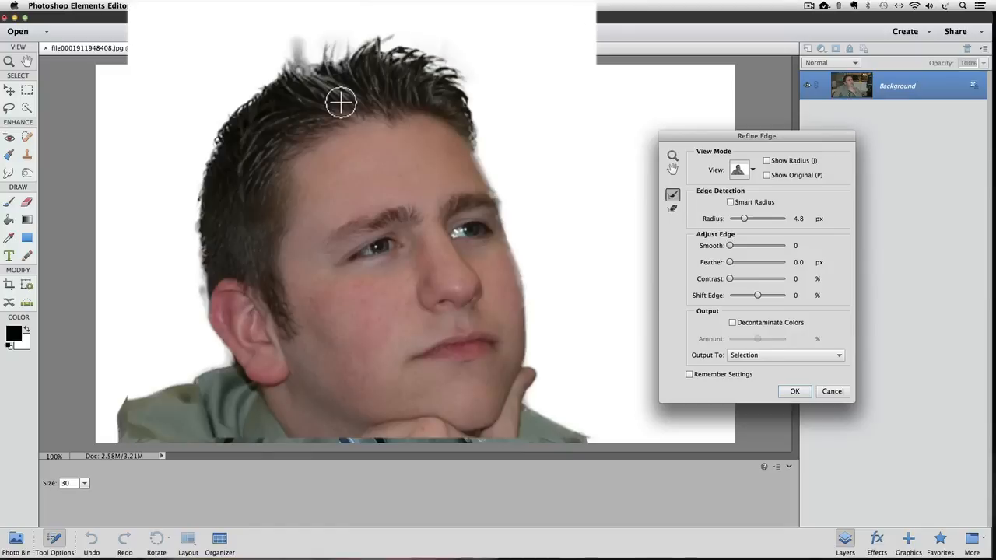
pyautogui.click(751, 169)
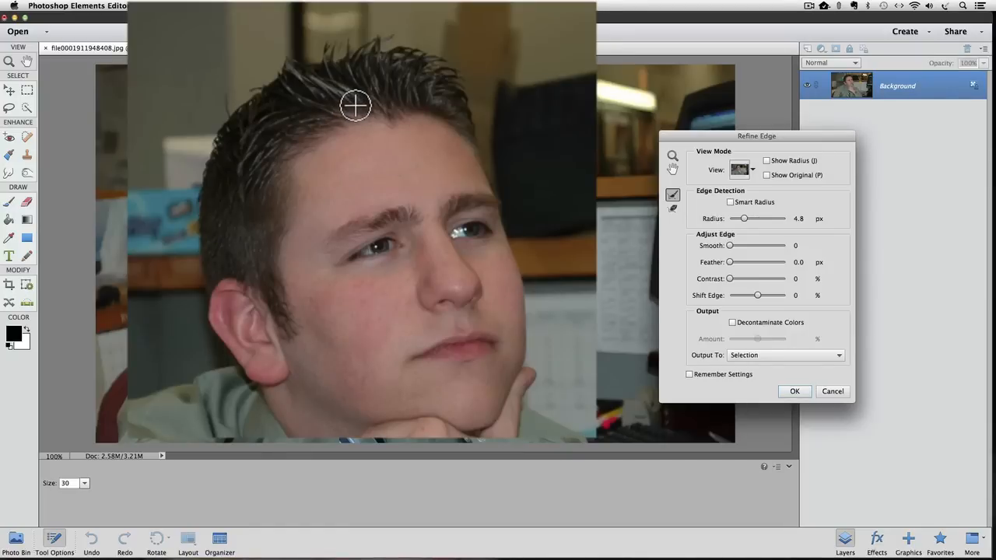
pyautogui.moveTo(339, 92)
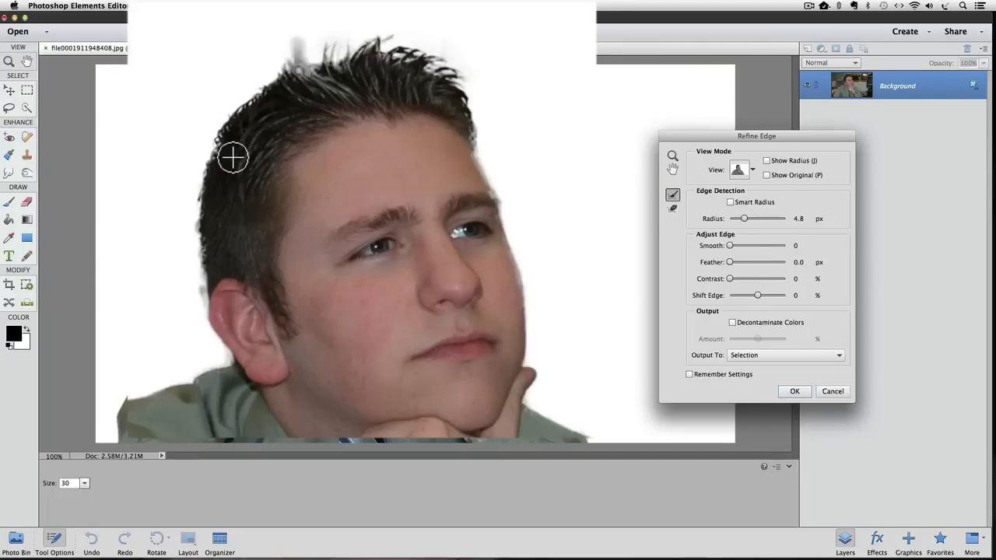
pyautogui.click(737, 170)
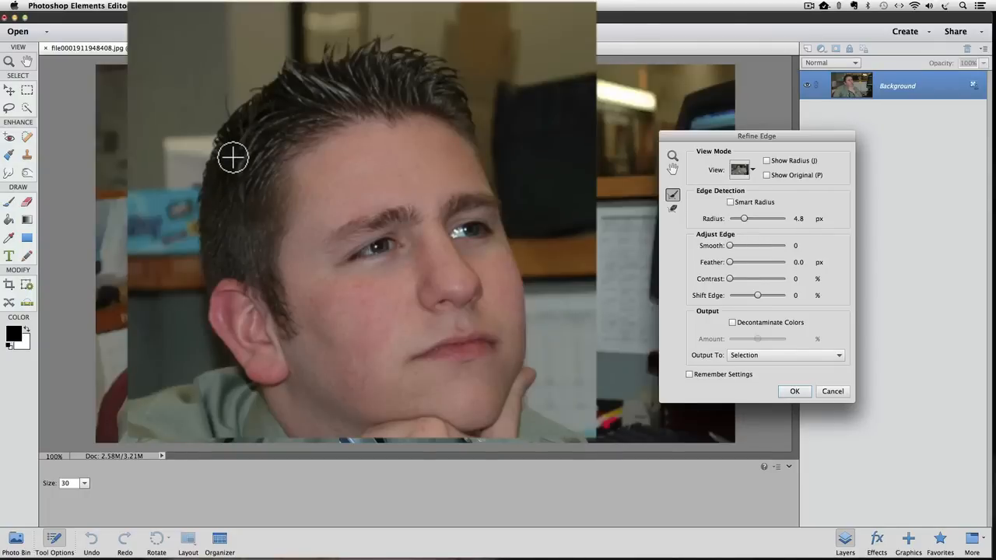
pyautogui.click(739, 170)
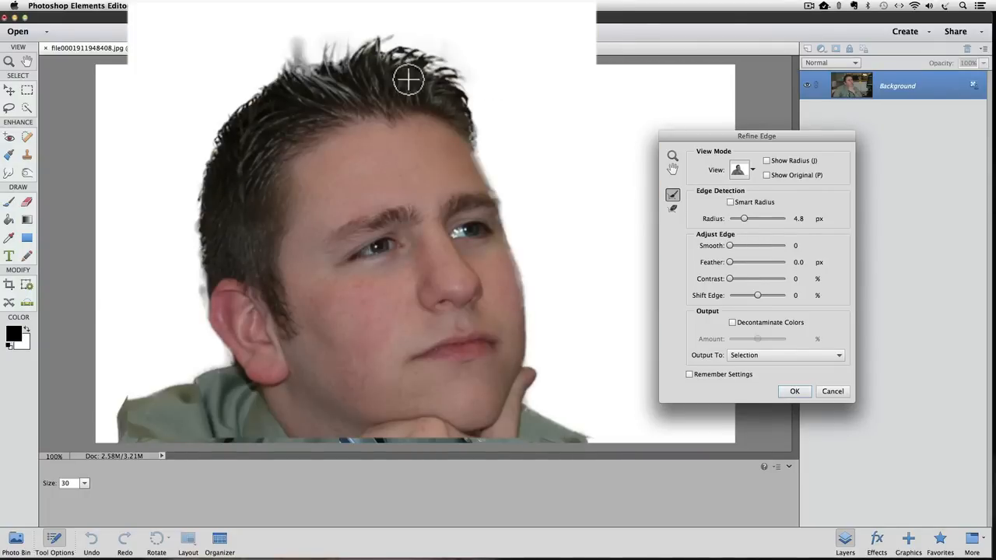
pyautogui.moveTo(428, 97)
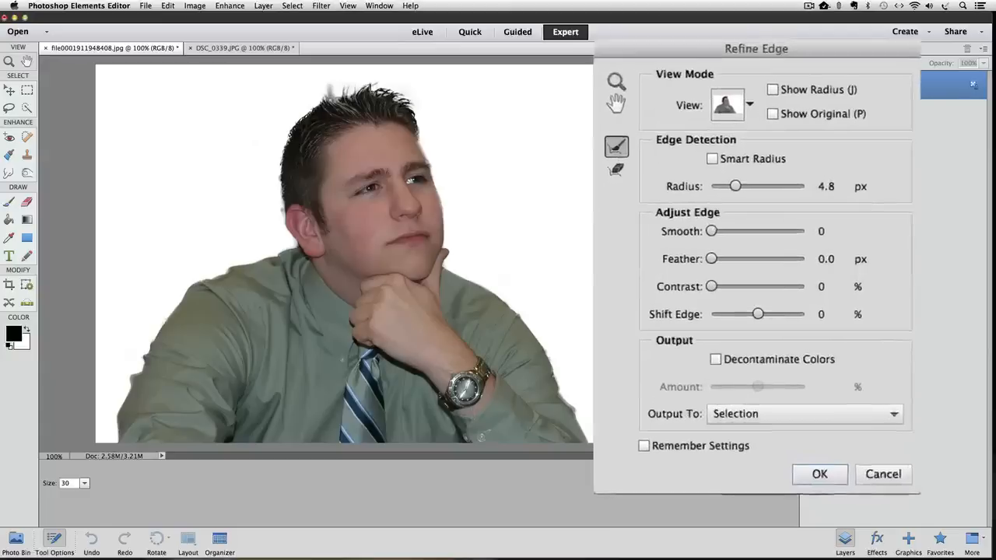
pyautogui.moveTo(756, 49); pyautogui.dragTo(756, 14)
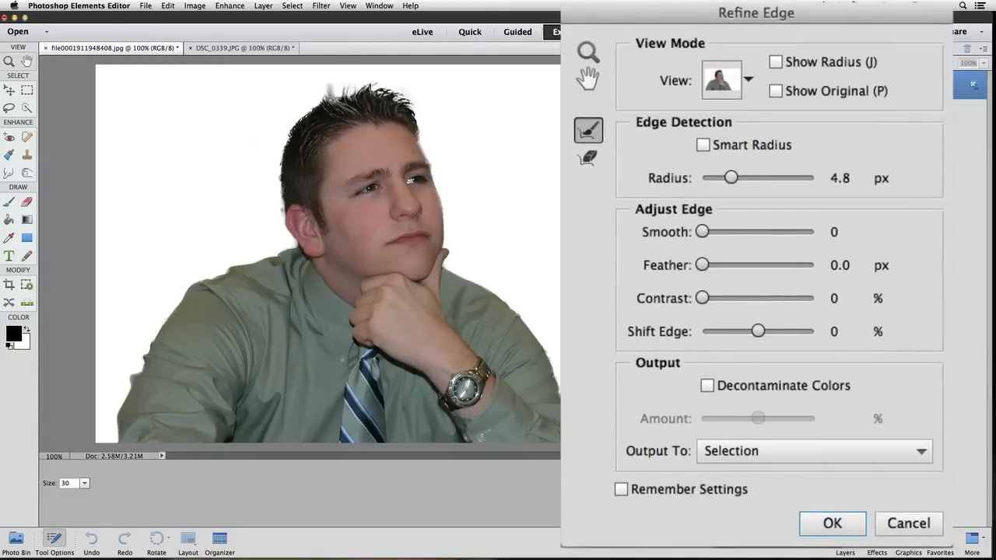
pyautogui.click(589, 159)
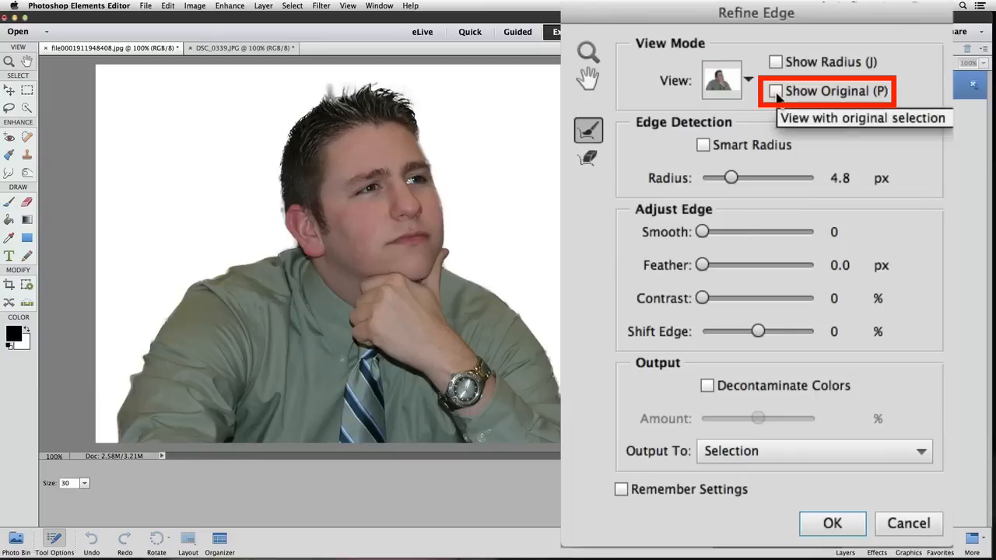
# Toggle Show Original repeatedly to compare unrefined and refined selection edges at 4.8 px radius
pyautogui.click(776, 91)
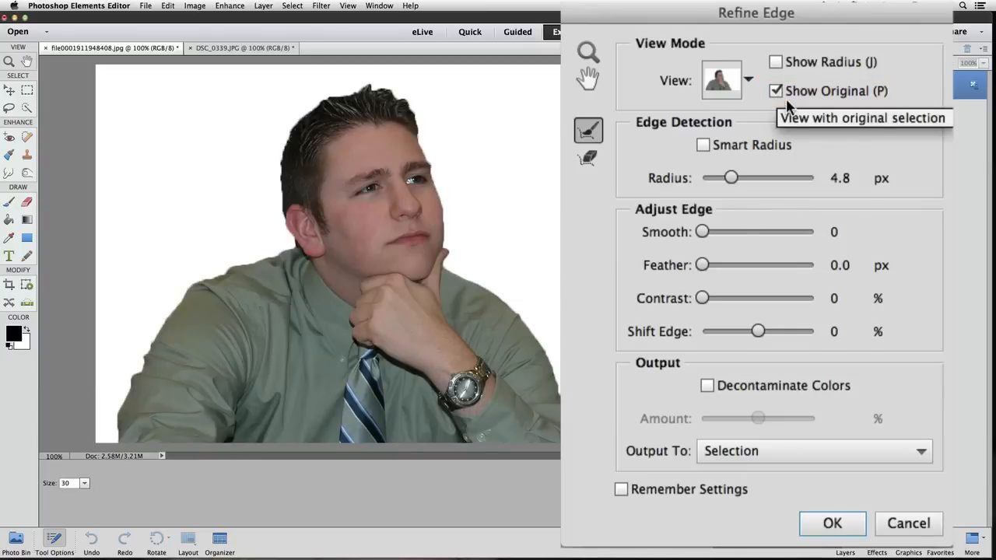
pyautogui.moveTo(798, 127)
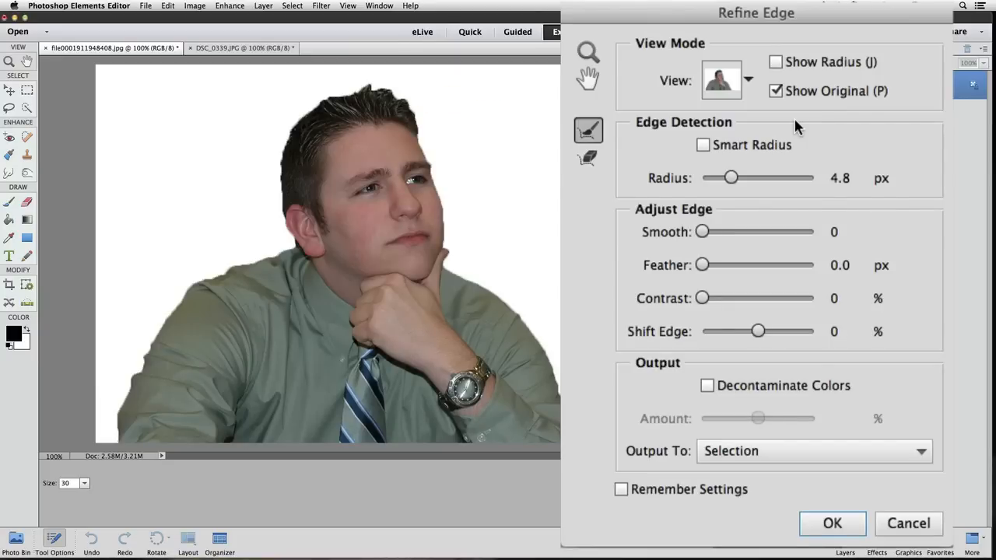
pyautogui.click(776, 90)
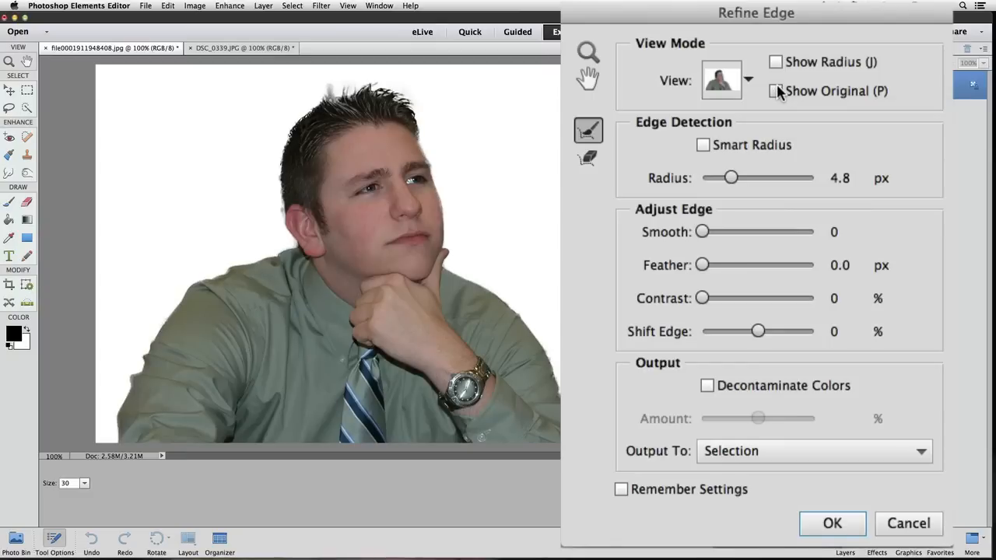
pyautogui.click(777, 92)
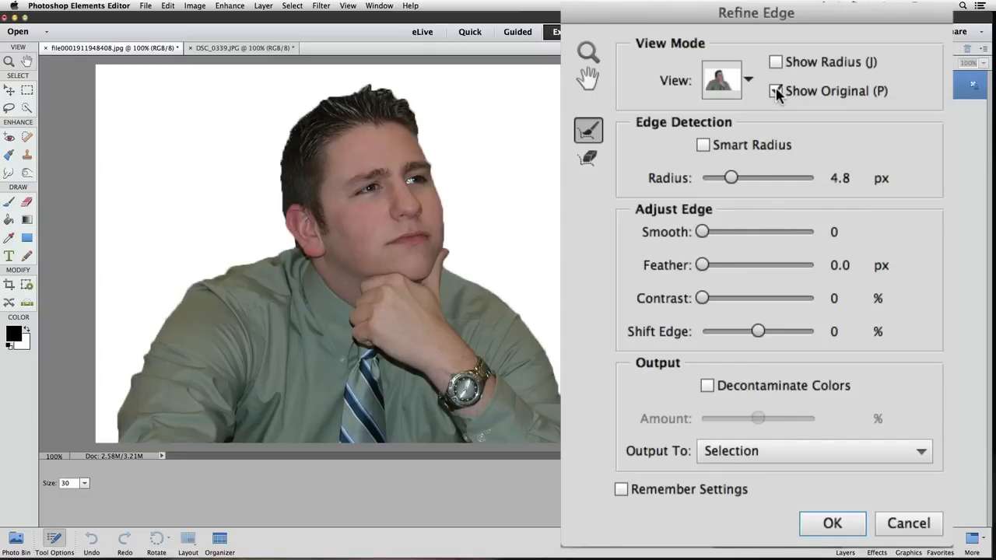
pyautogui.click(776, 91)
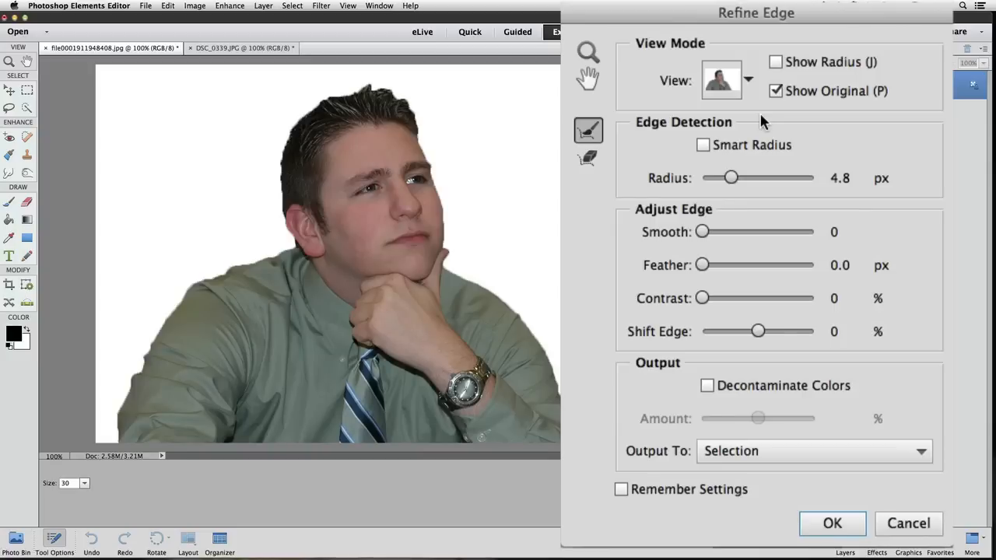
pyautogui.moveTo(754, 124)
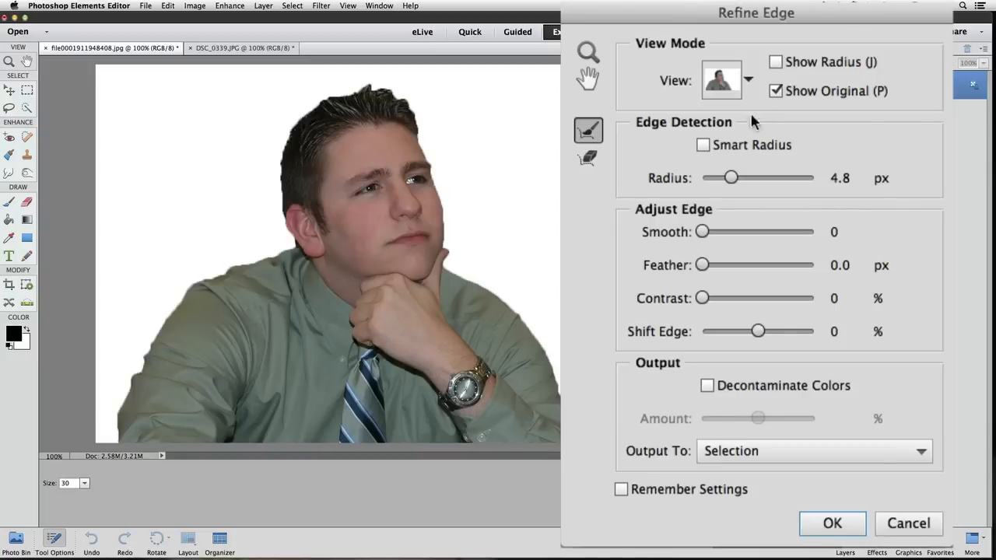
pyautogui.moveTo(724, 153)
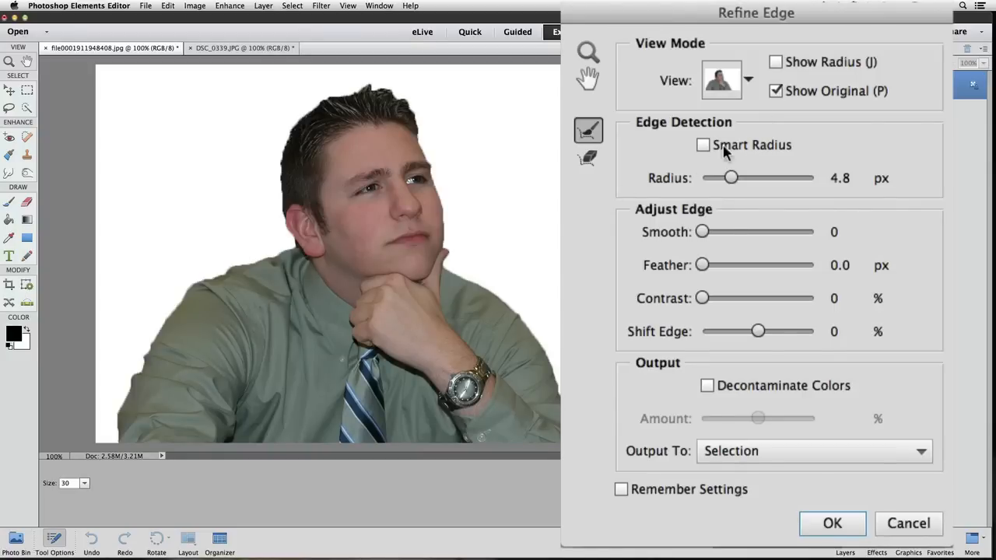
# Activate the Erase Refinements Tool for brushing along the shoulder and hair
pyautogui.click(775, 91)
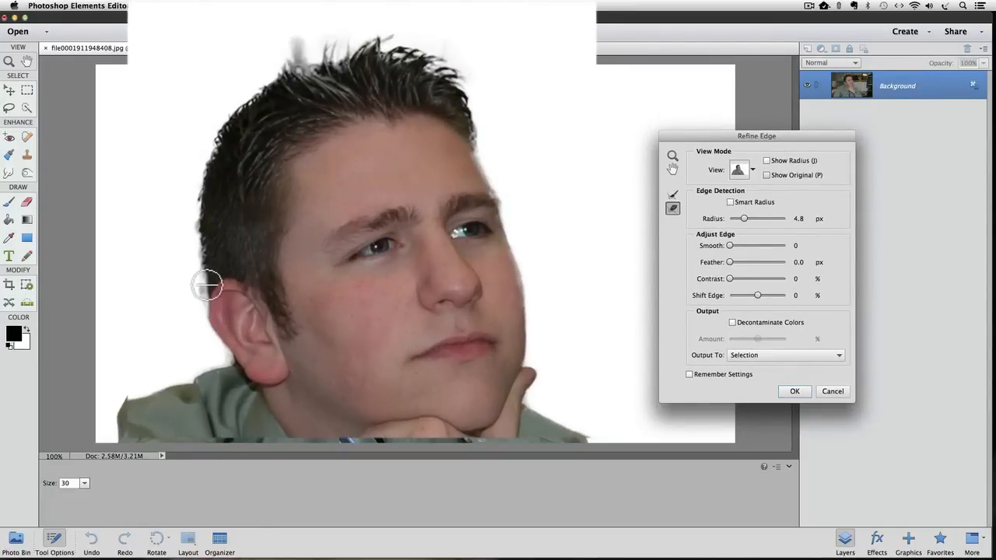
pyautogui.moveTo(212, 416)
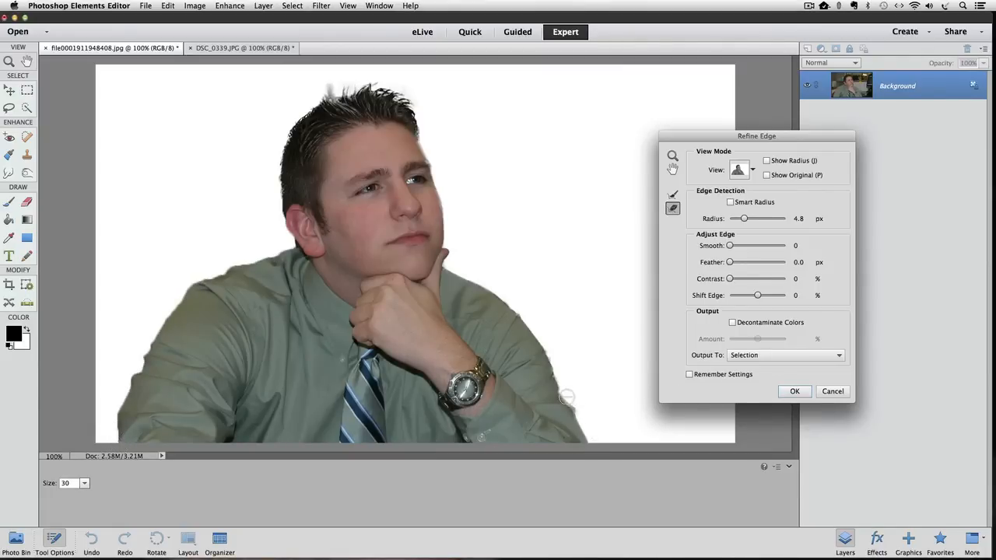
pyautogui.moveTo(586, 403)
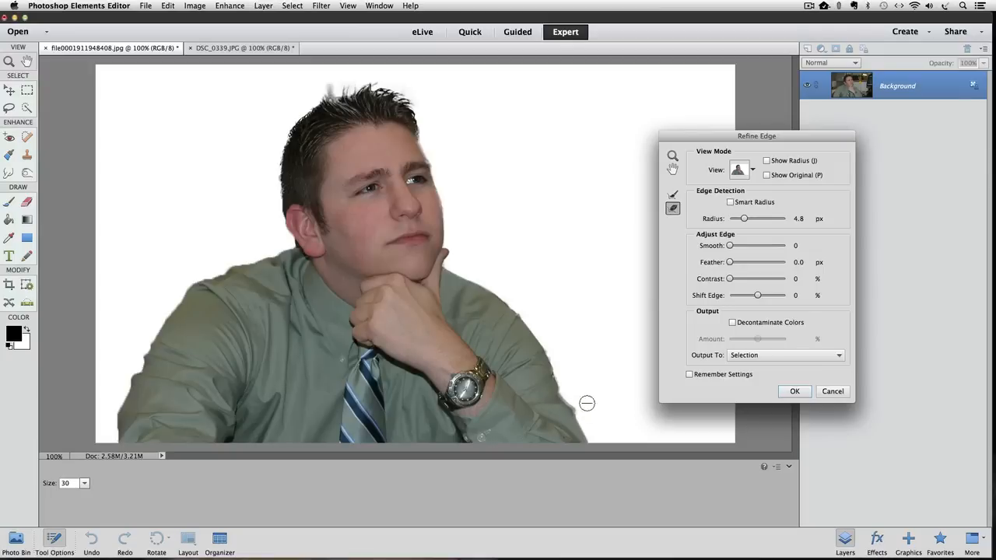
pyautogui.moveTo(581, 400)
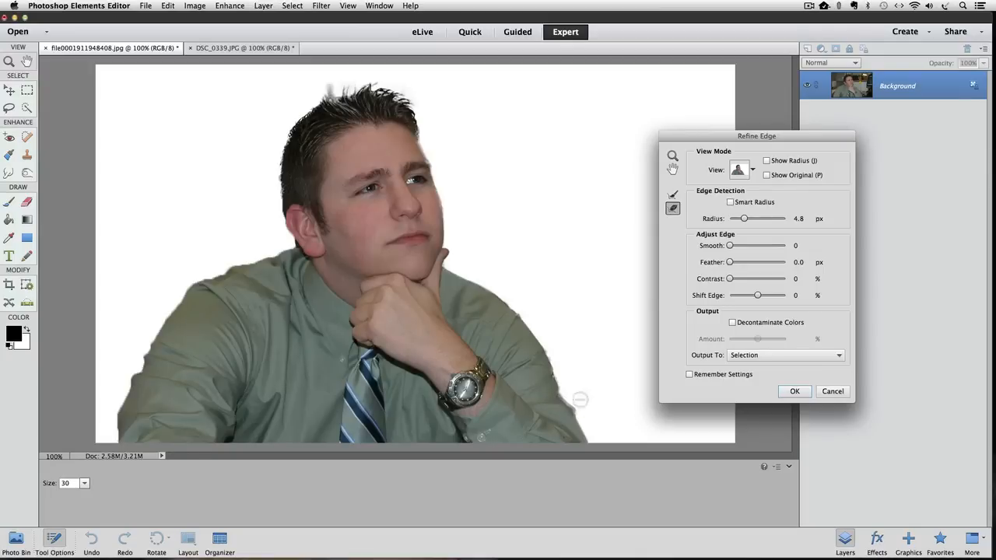
pyautogui.moveTo(590, 442)
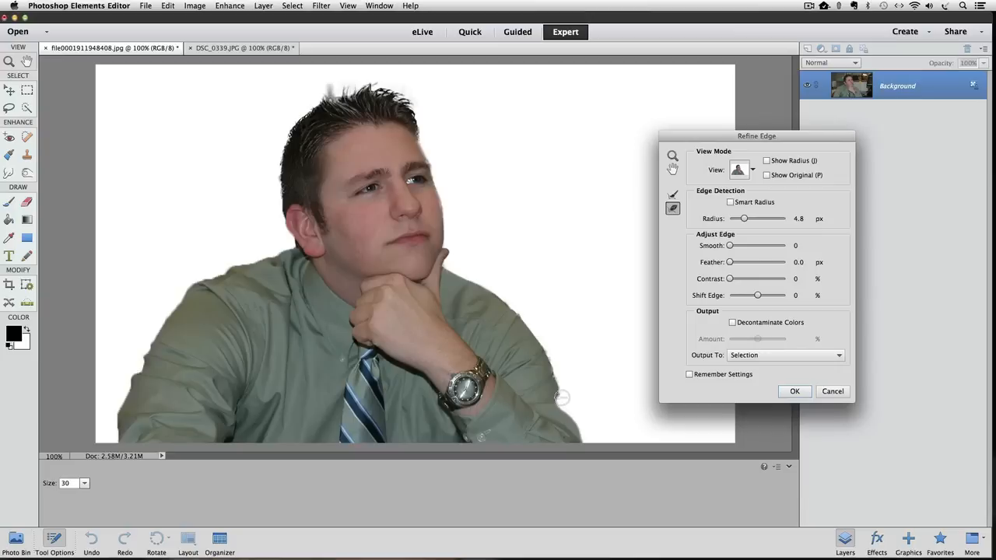
pyautogui.moveTo(528, 328)
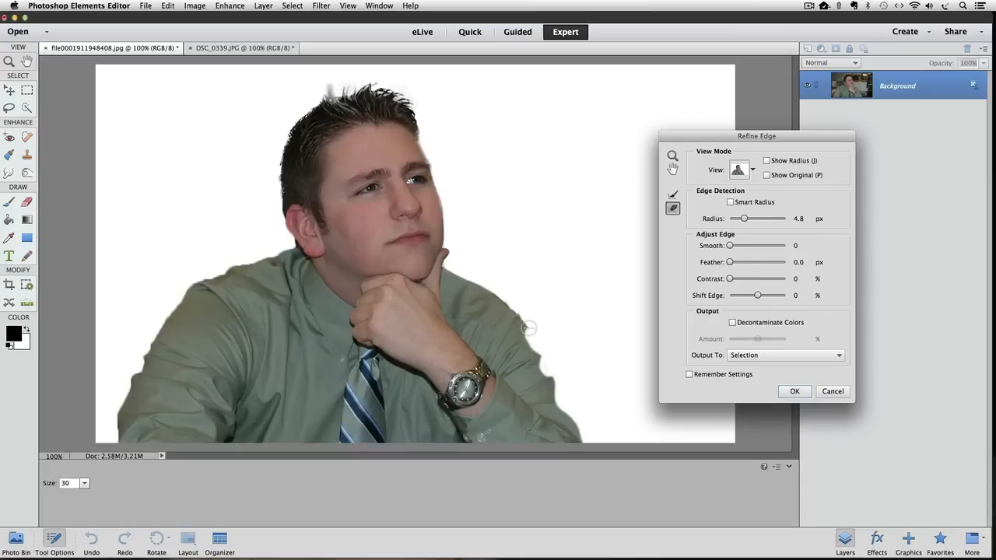
pyautogui.moveTo(450, 270)
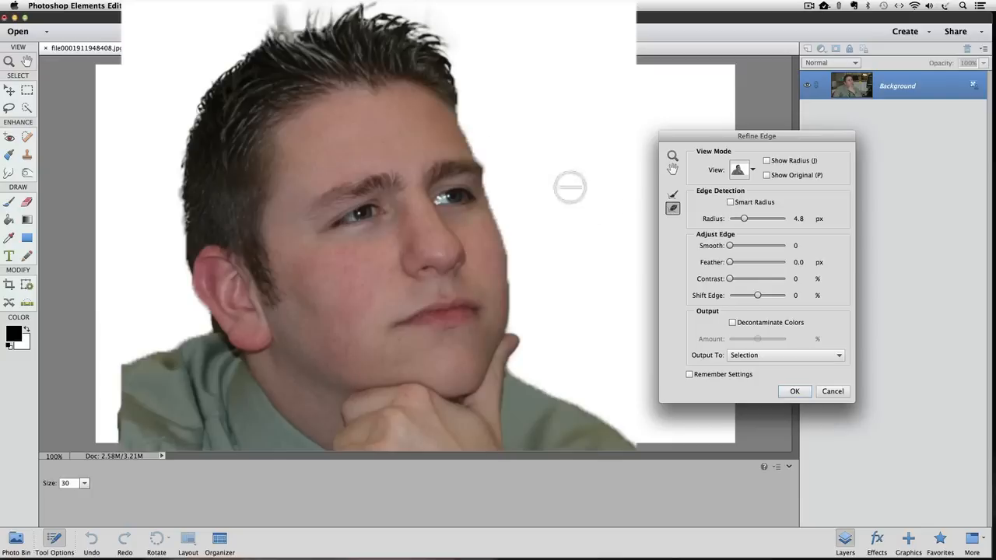
pyautogui.moveTo(519, 276)
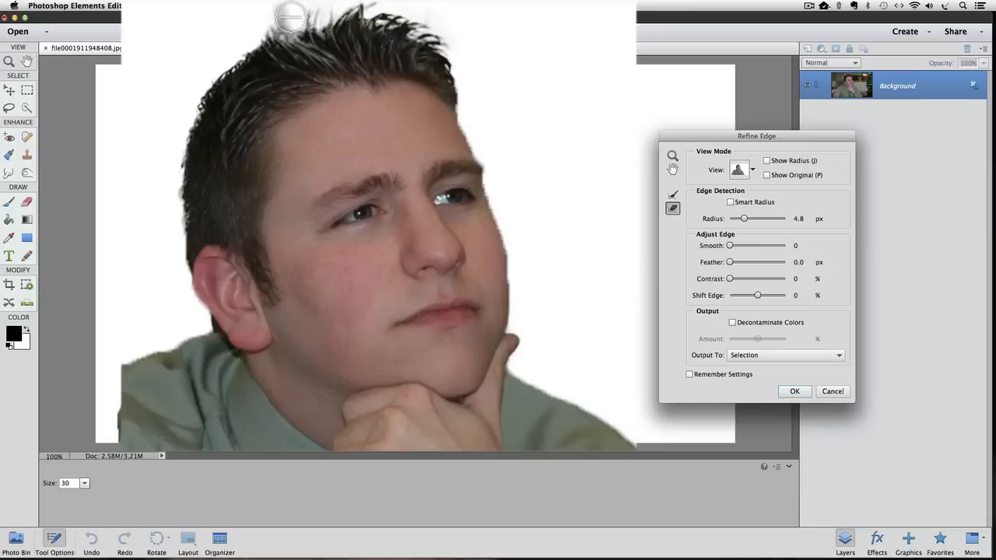
pyautogui.moveTo(543, 103)
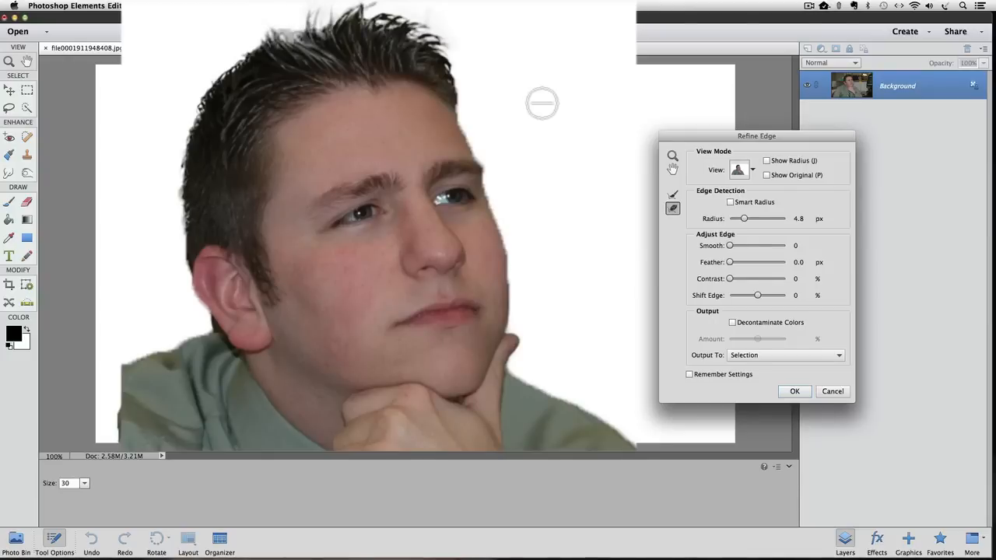
pyautogui.moveTo(365, 58)
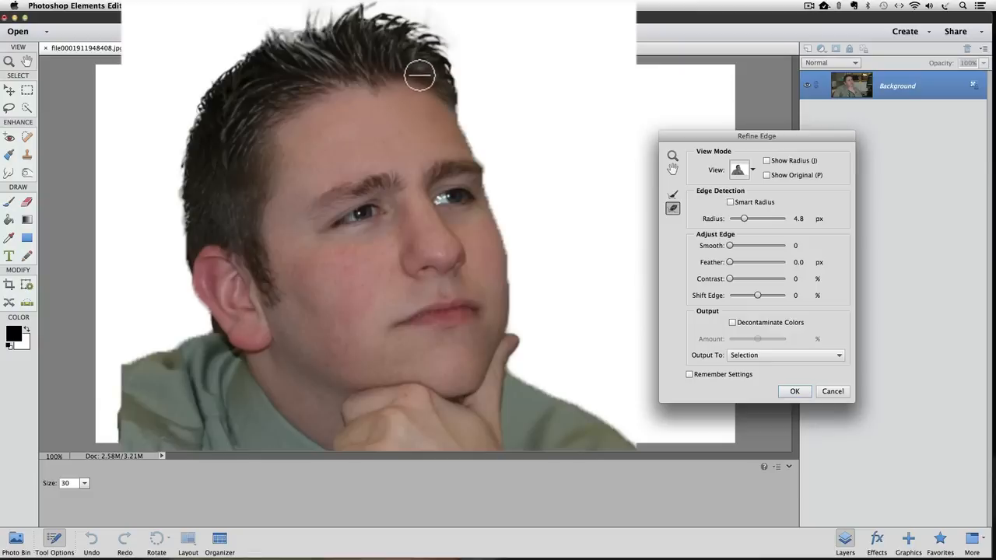
pyautogui.moveTo(385, 42)
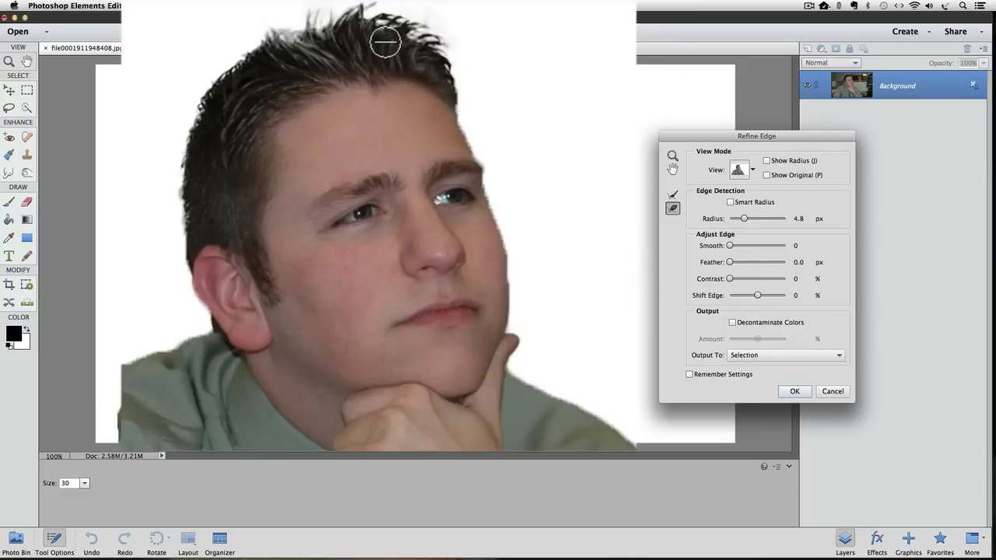
pyautogui.moveTo(323, 39)
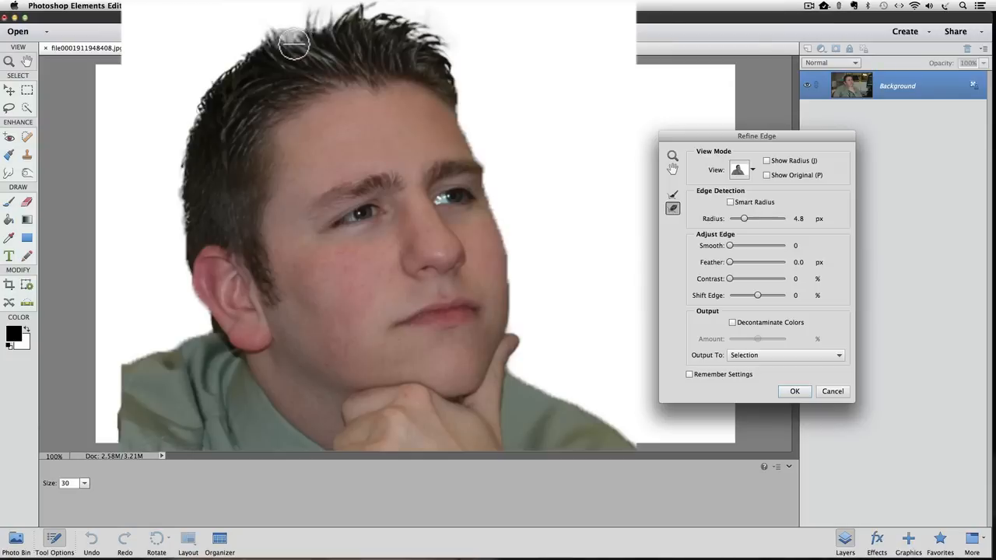
pyautogui.moveTo(270, 62)
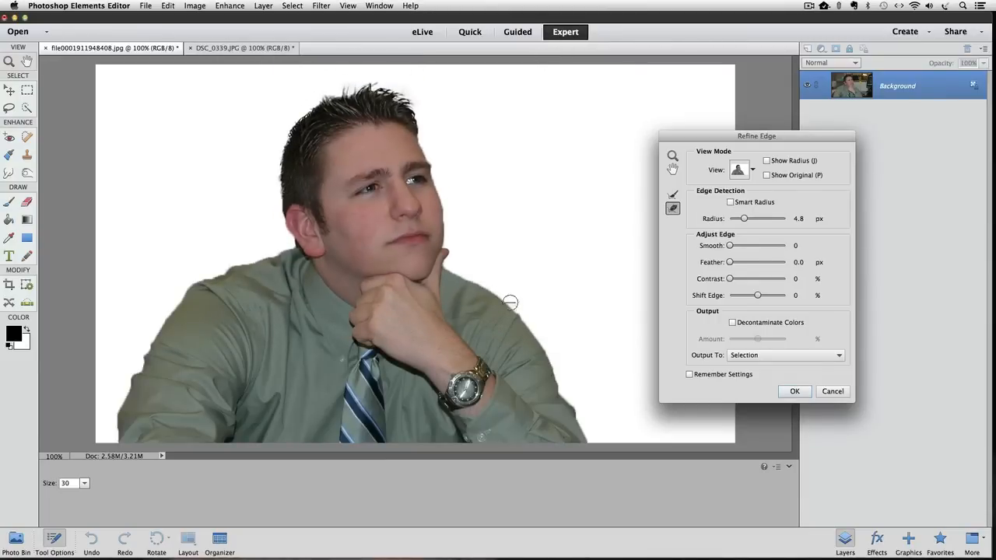
pyautogui.moveTo(591, 208)
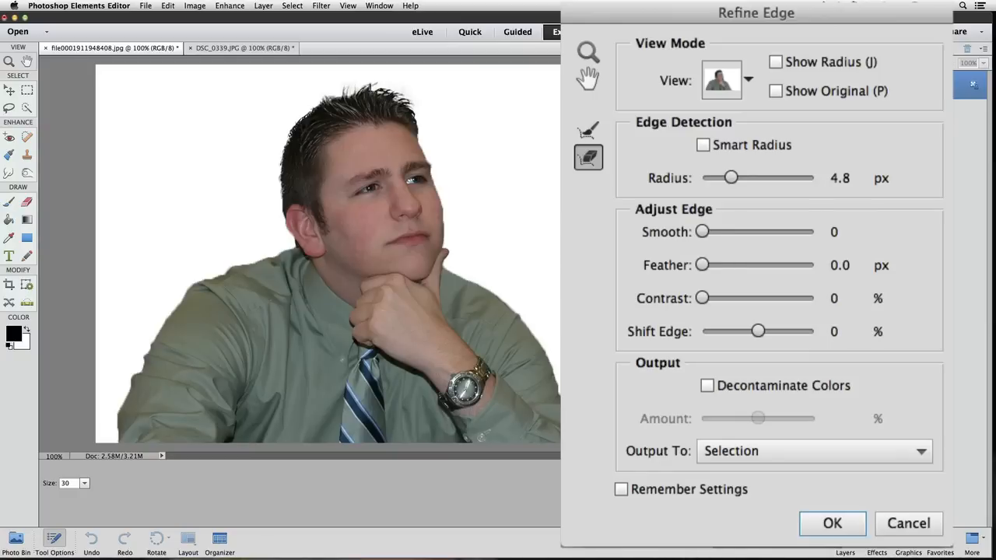
pyautogui.moveTo(705, 237)
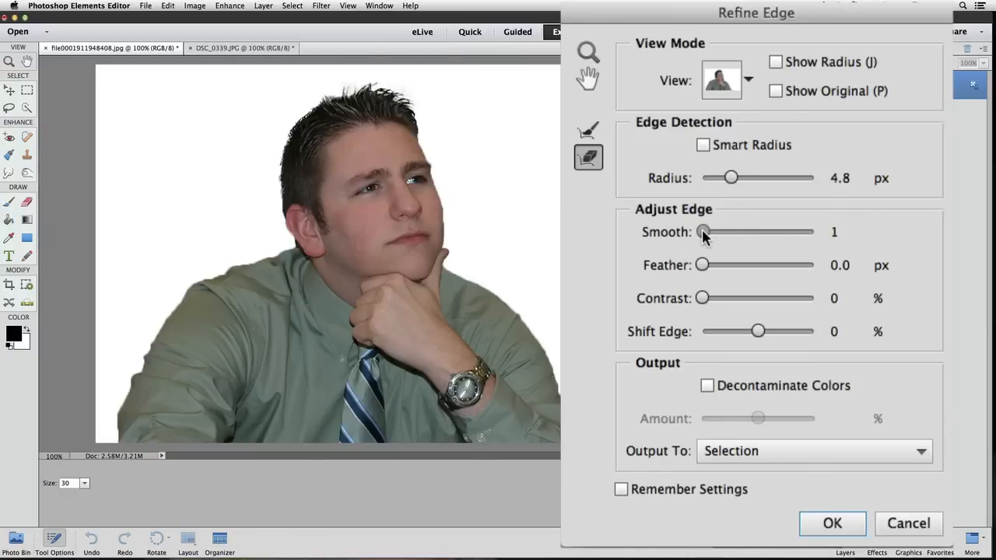
# Raise the Smooth slider to soften the cut-out's outline
pyautogui.moveTo(702, 232); pyautogui.dragTo(716, 232)
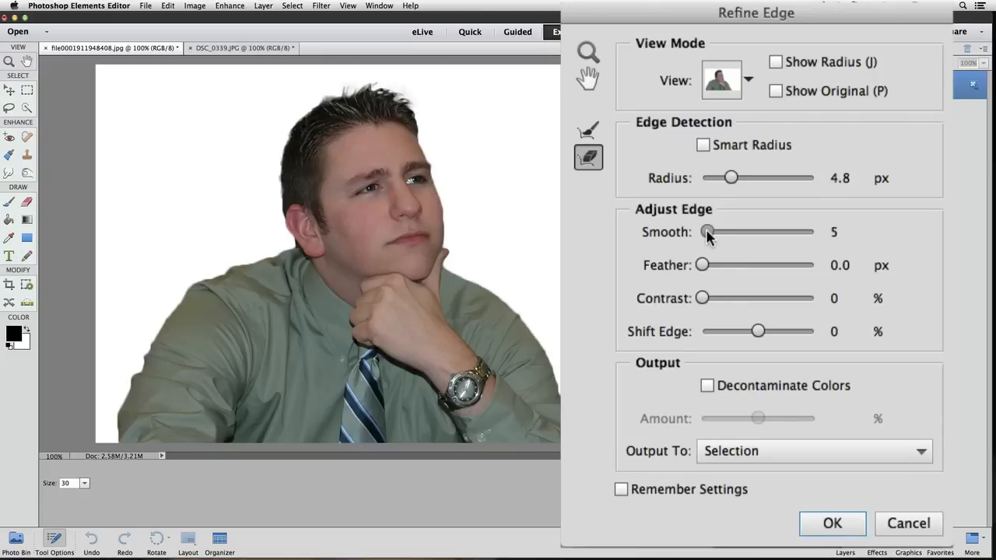
pyautogui.moveTo(677, 263)
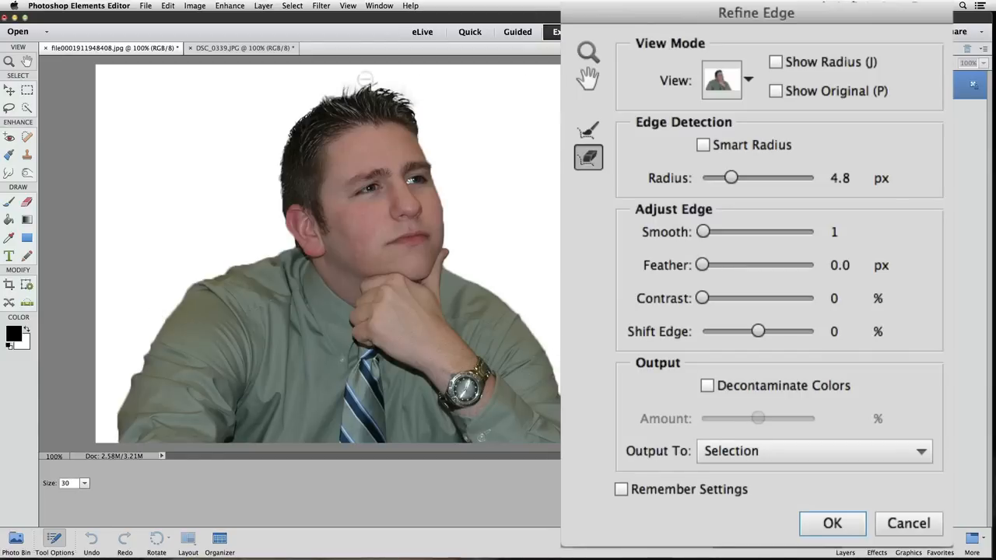
pyautogui.moveTo(364, 79)
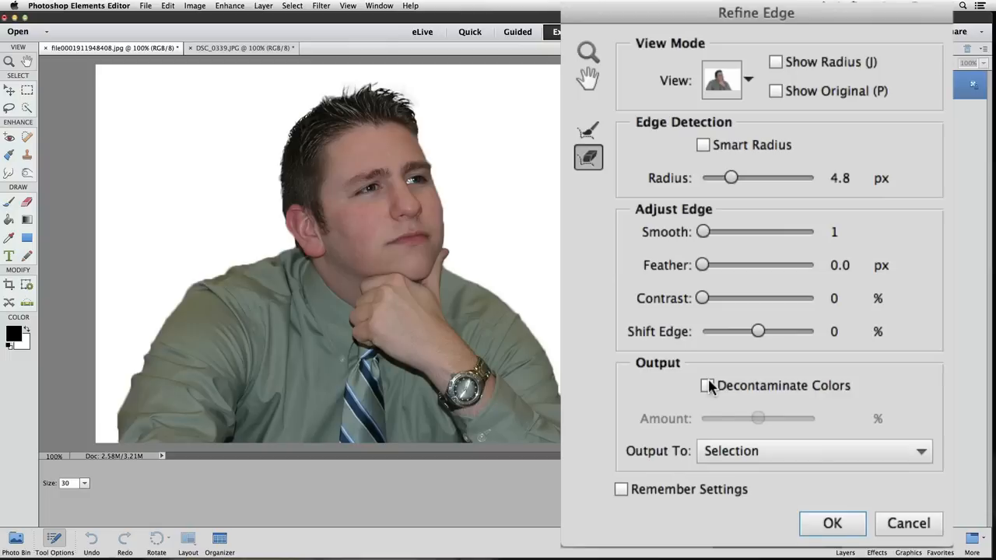
# Turn Decontaminate Colors on, then back off
pyautogui.click(704, 386)
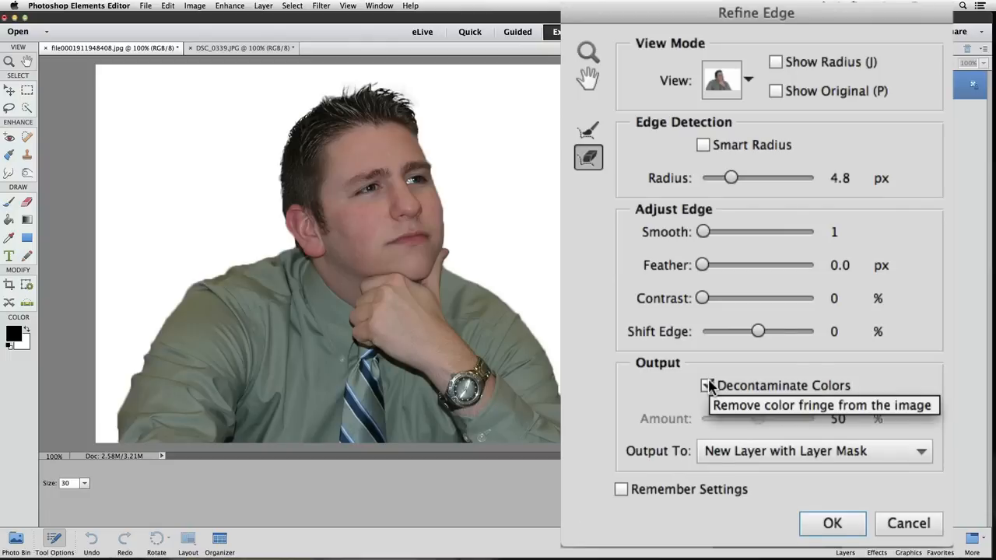
pyautogui.click(707, 387)
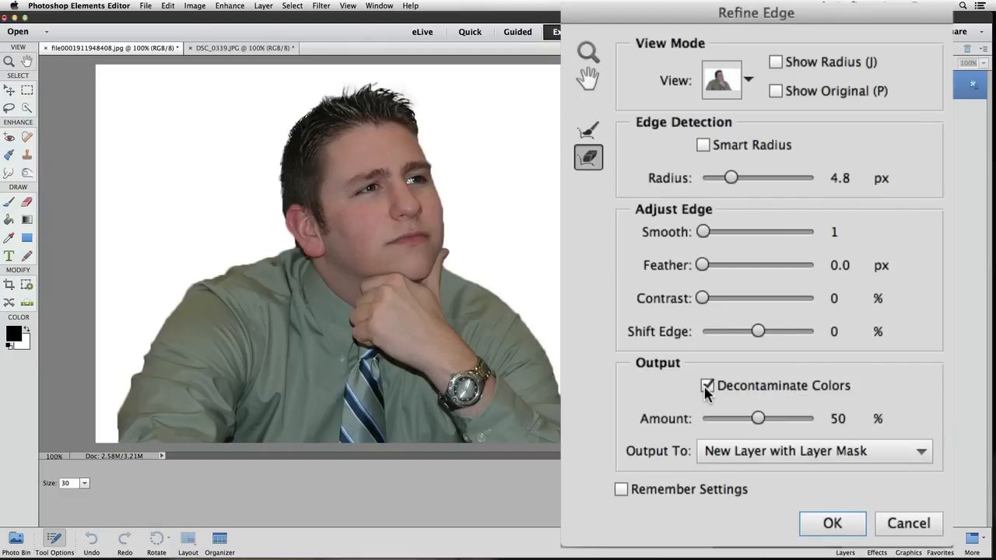
pyautogui.click(707, 387)
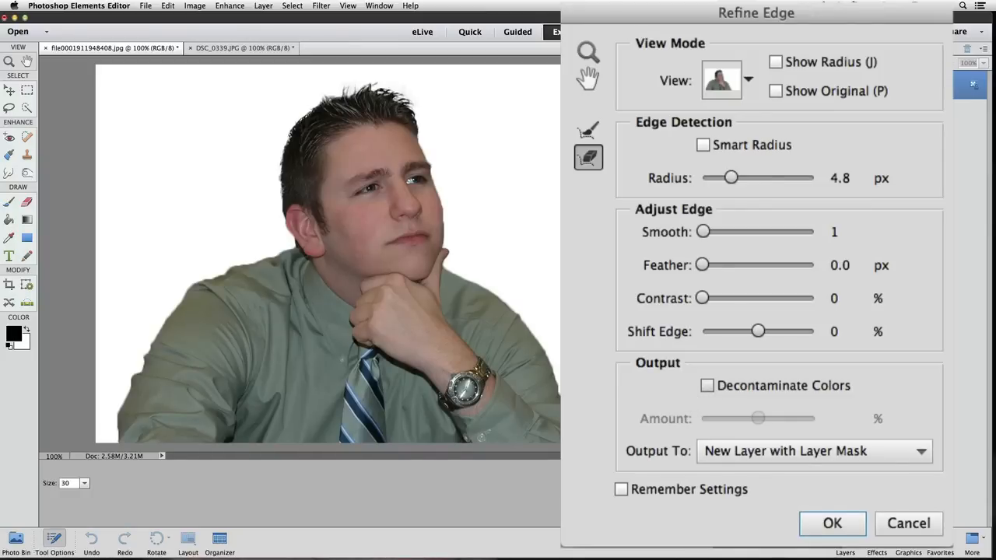
# Output the refined selection to a New Layer with Layer Mask and apply it
pyautogui.click(812, 452)
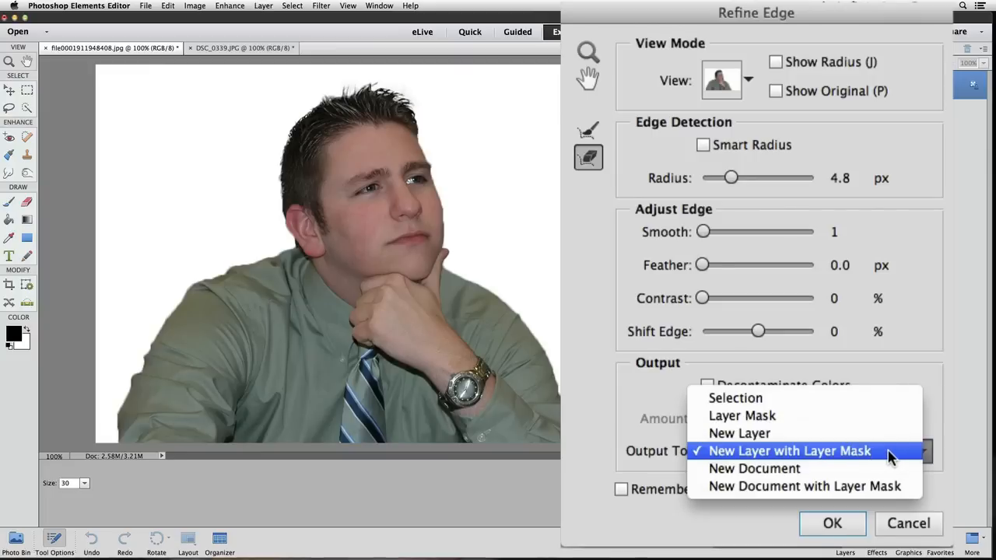
pyautogui.click(788, 451)
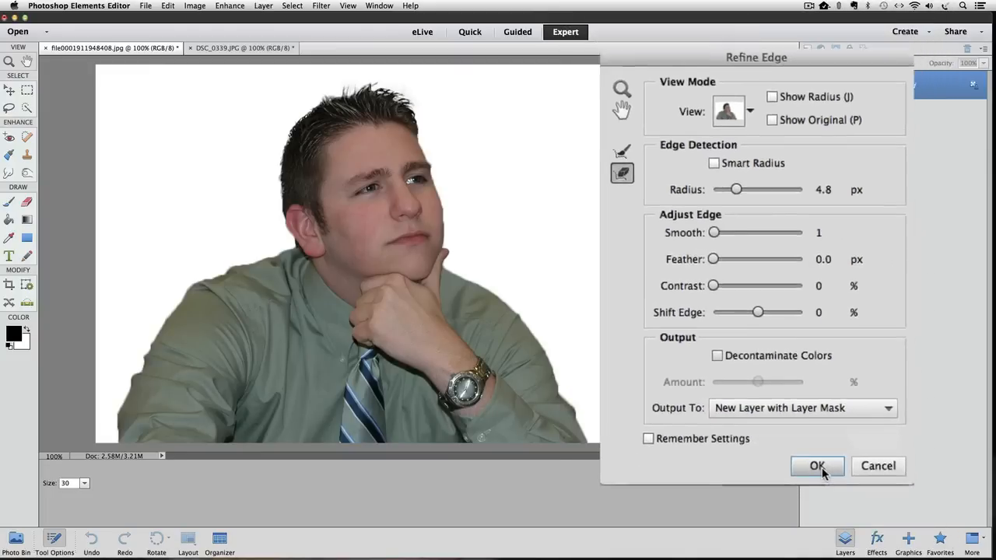
pyautogui.click(816, 466)
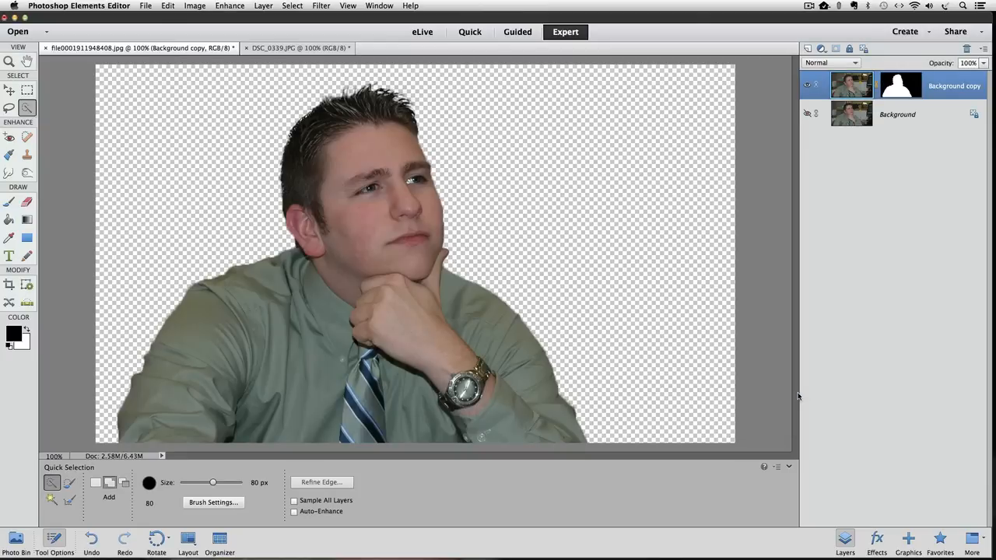